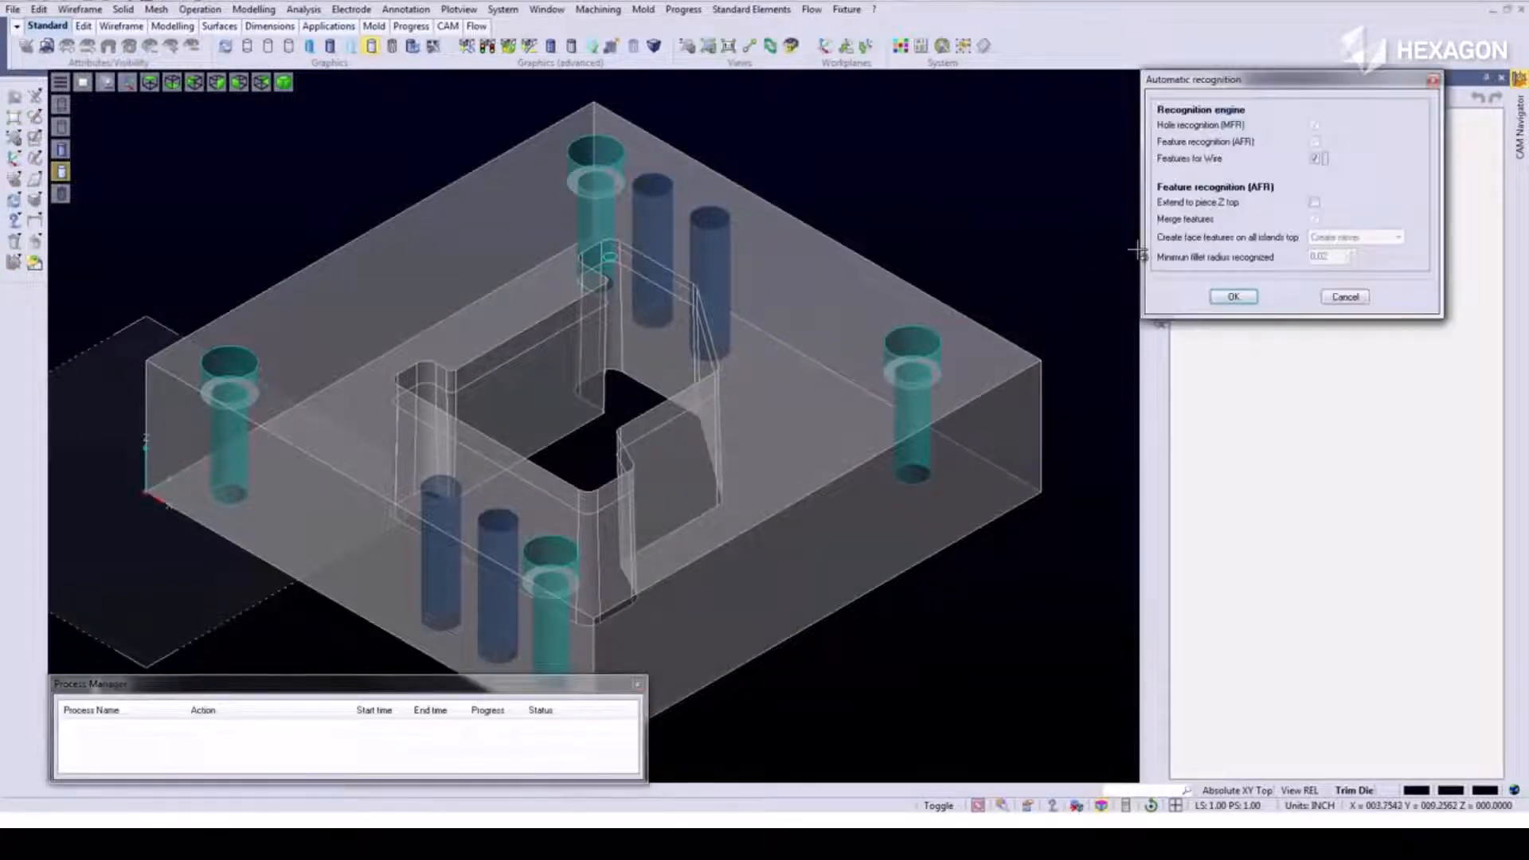
- Run Features for Wire recognition, then view the rough reaming holes and variable tapered pocket
left_click(1233, 297)
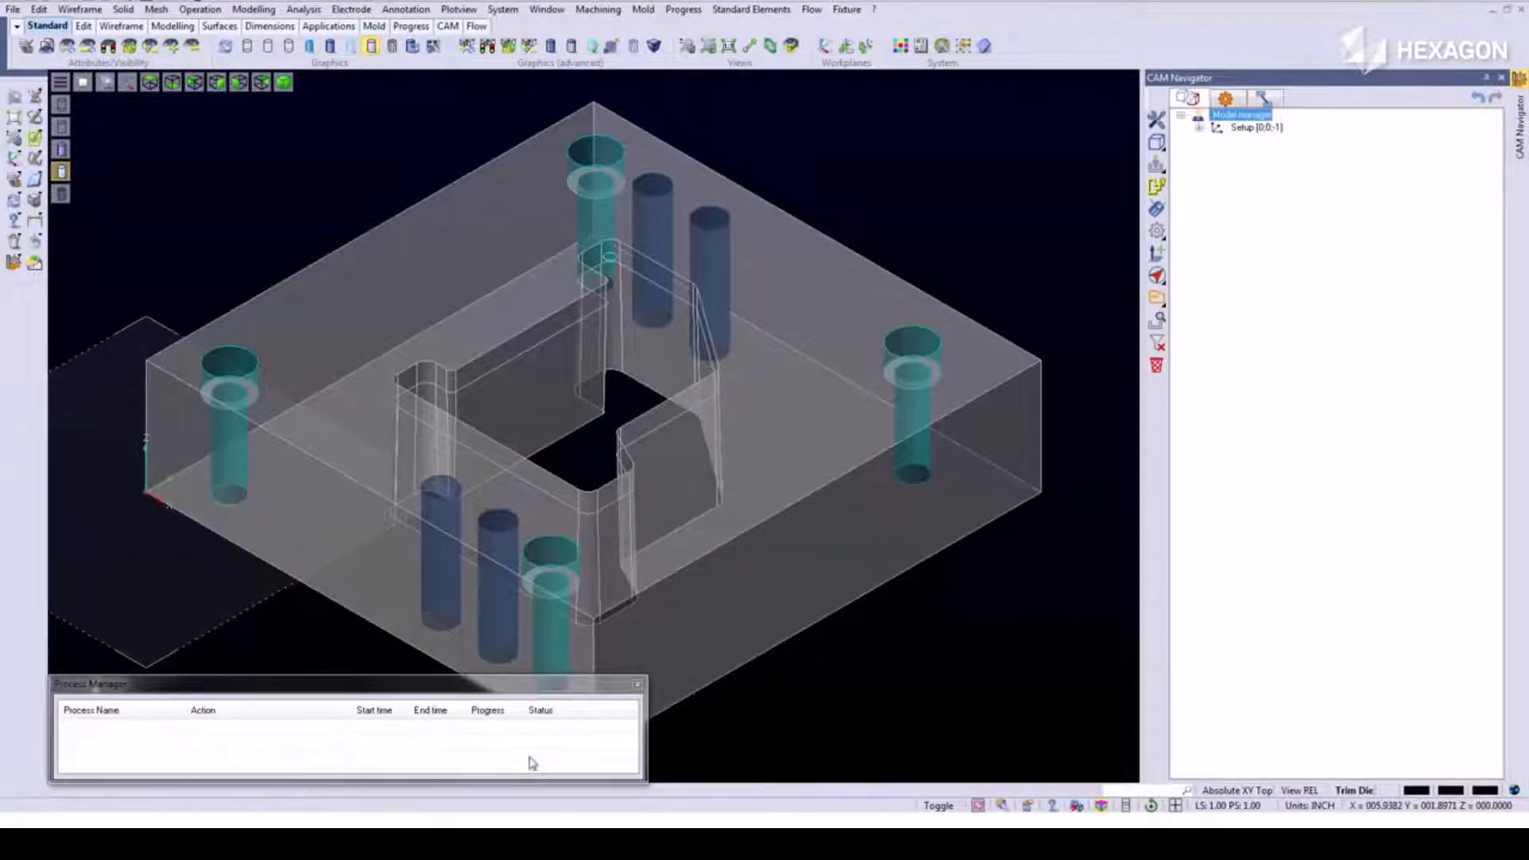
left_click(635, 685)
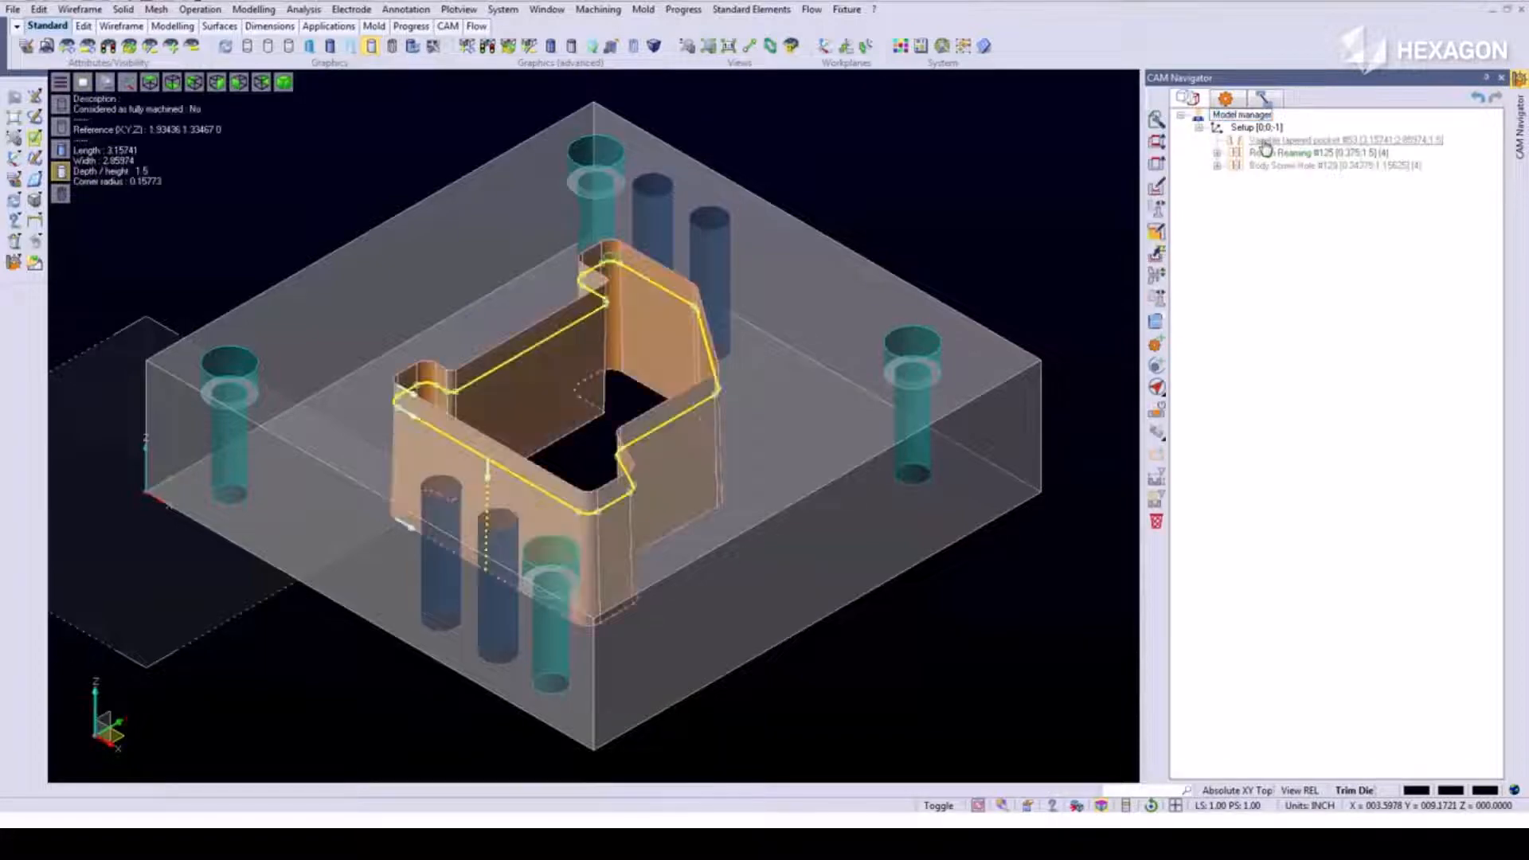
left_click(1298, 153)
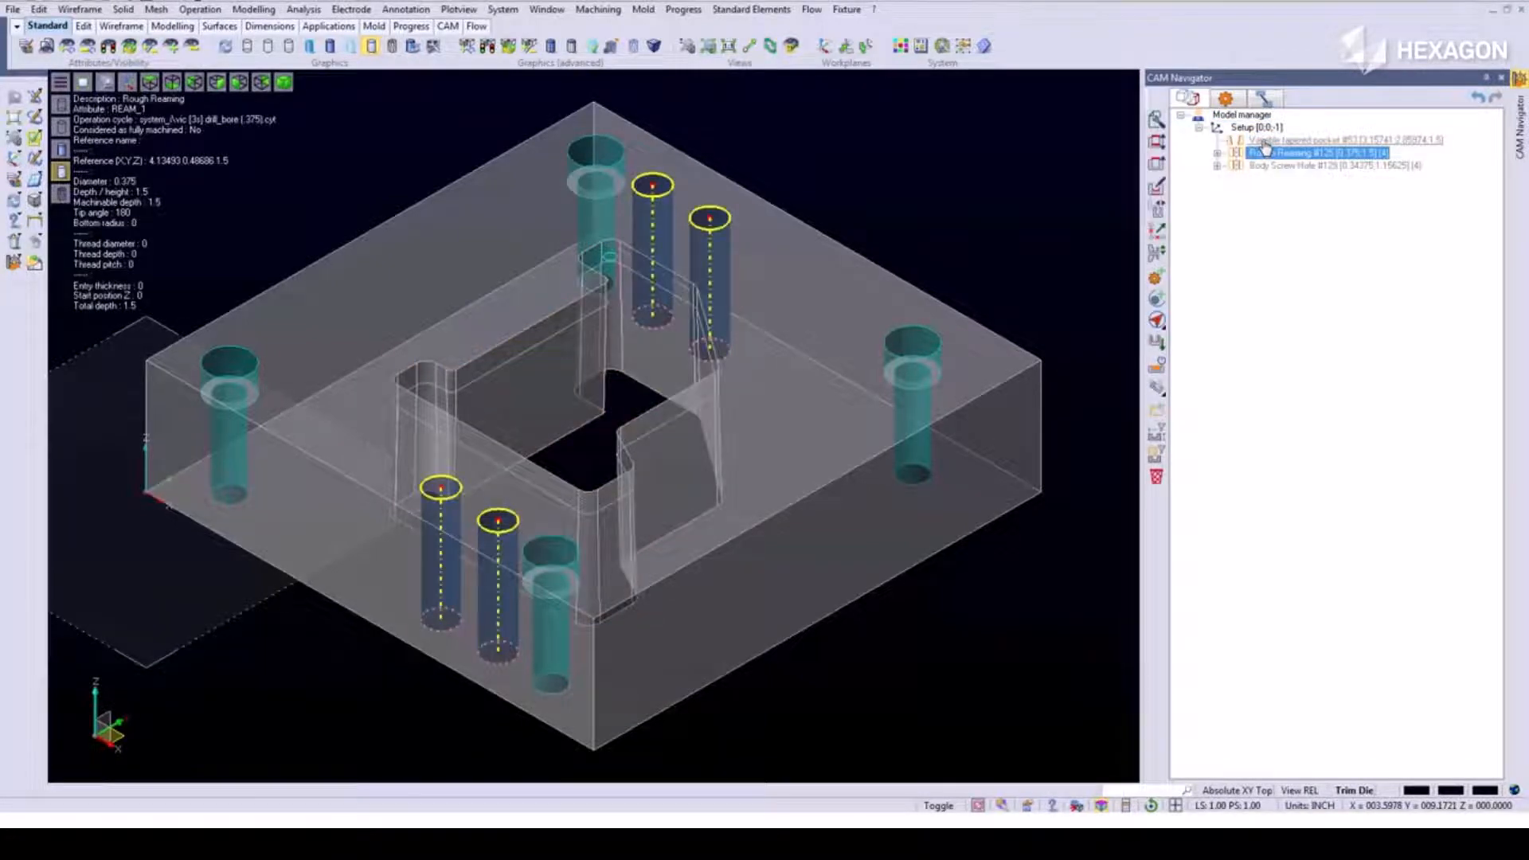
left_click(1326, 139)
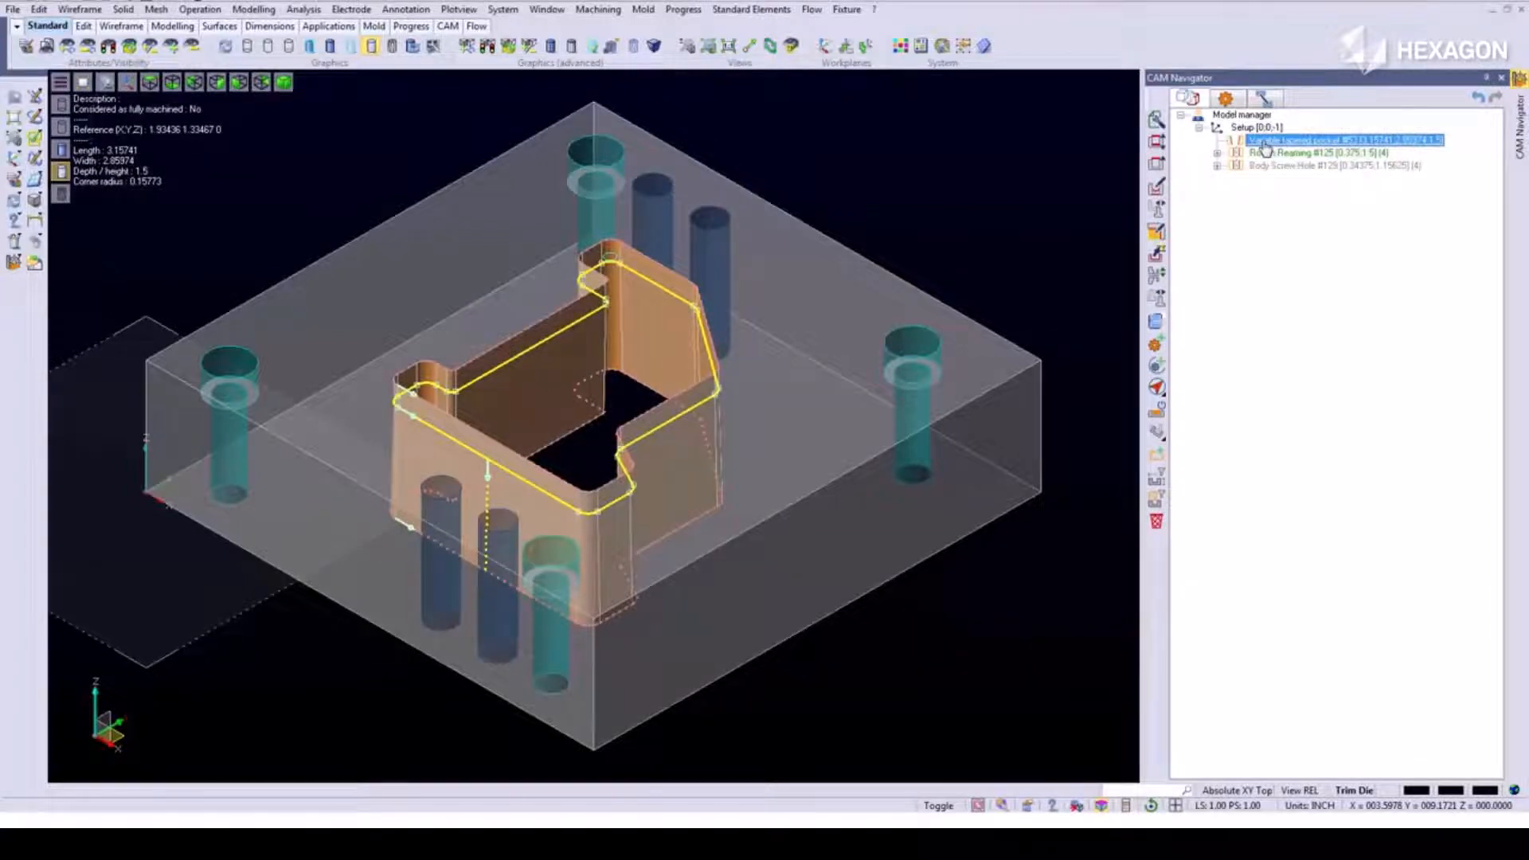
- Add a 2 axis wire erosion operation to the variable tapered pocket, using a Mitsubishi machine
right_click(1327, 140)
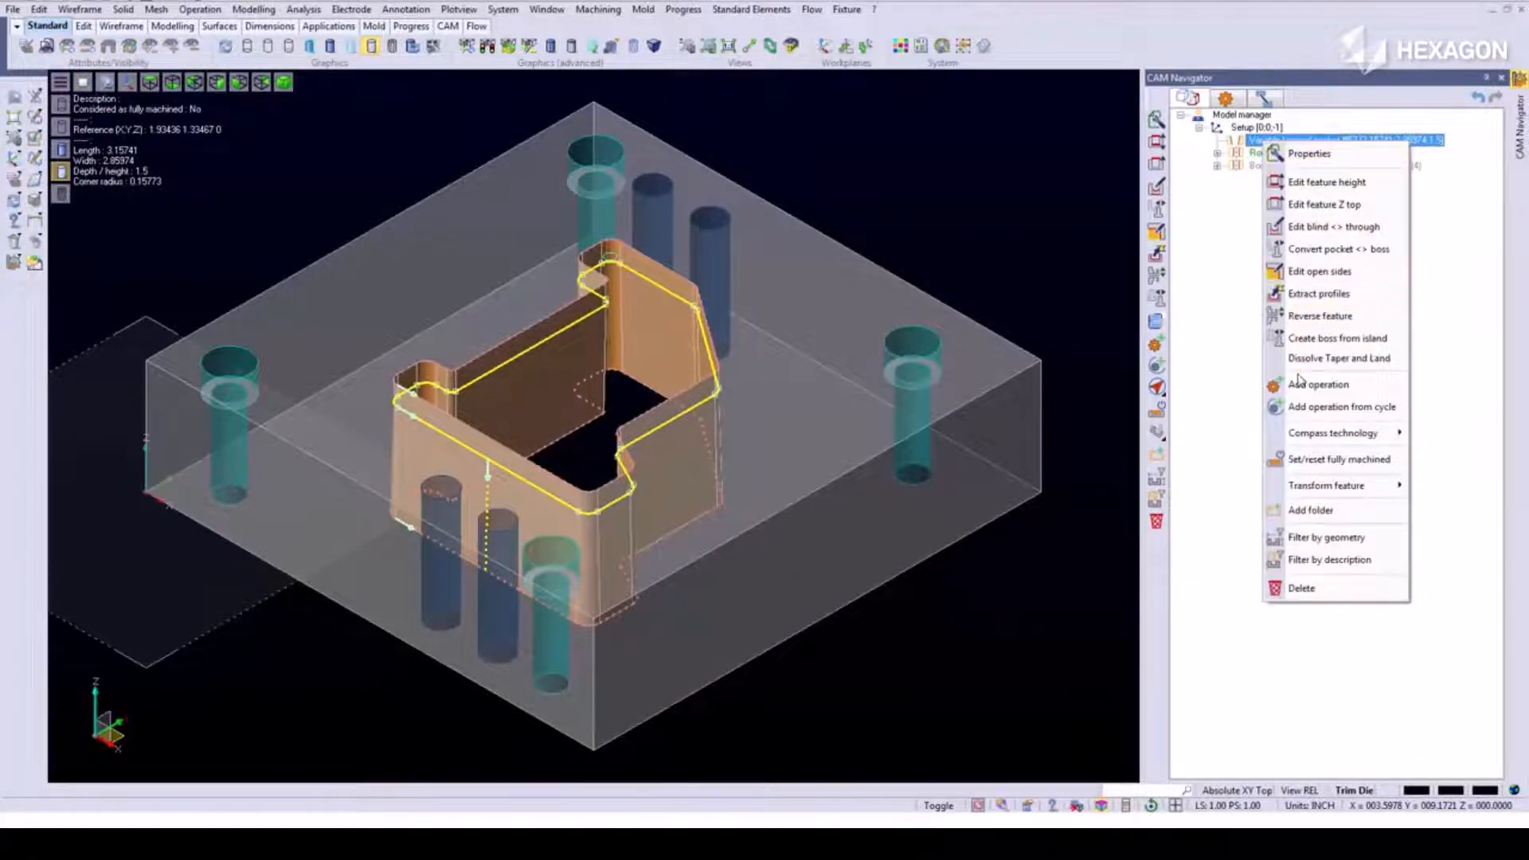
left_click(1319, 383)
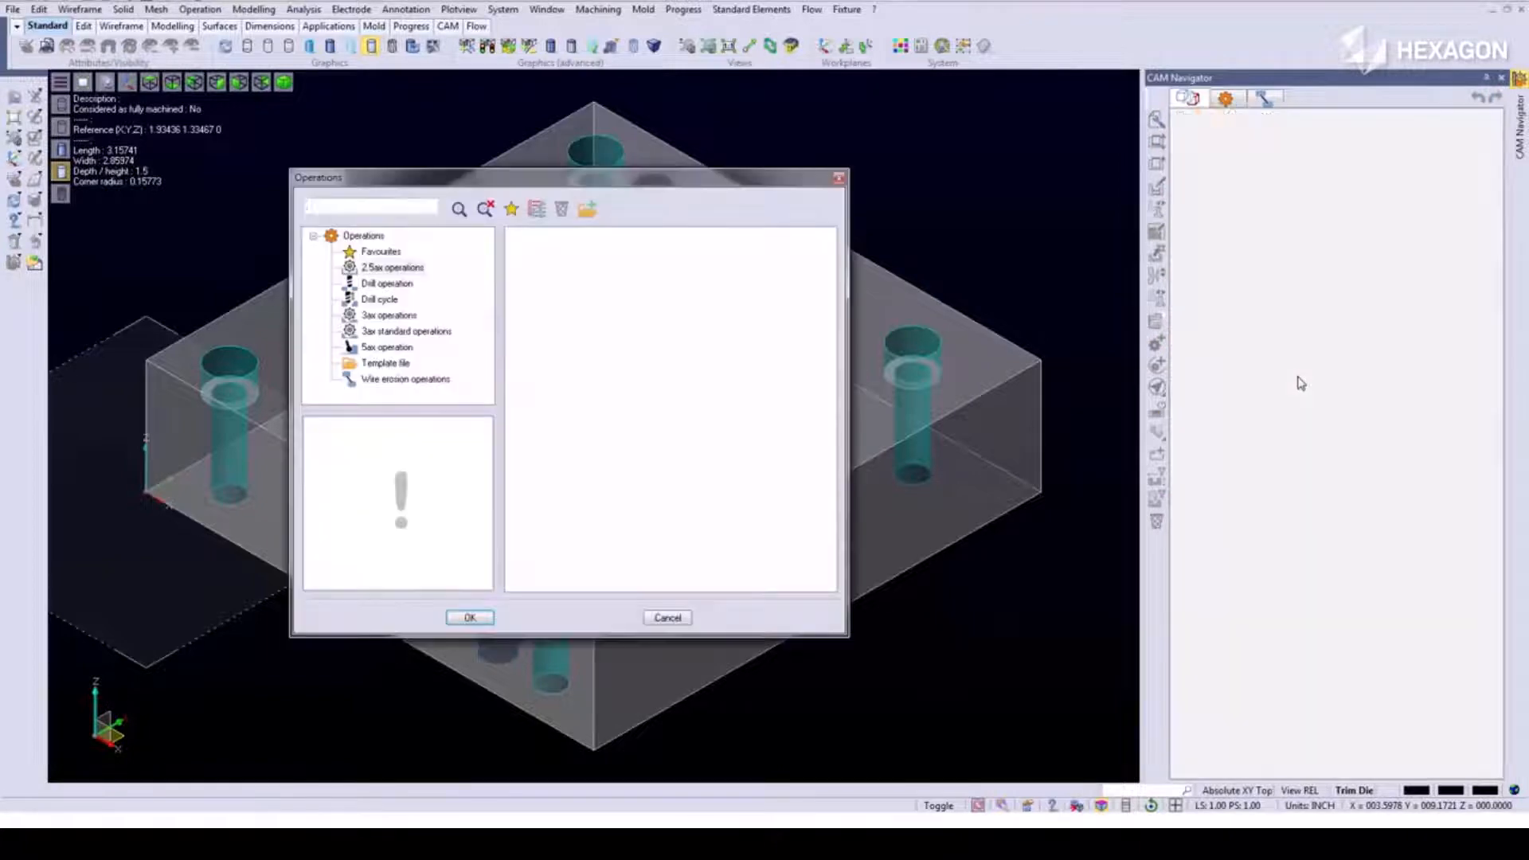
left_click(404, 379)
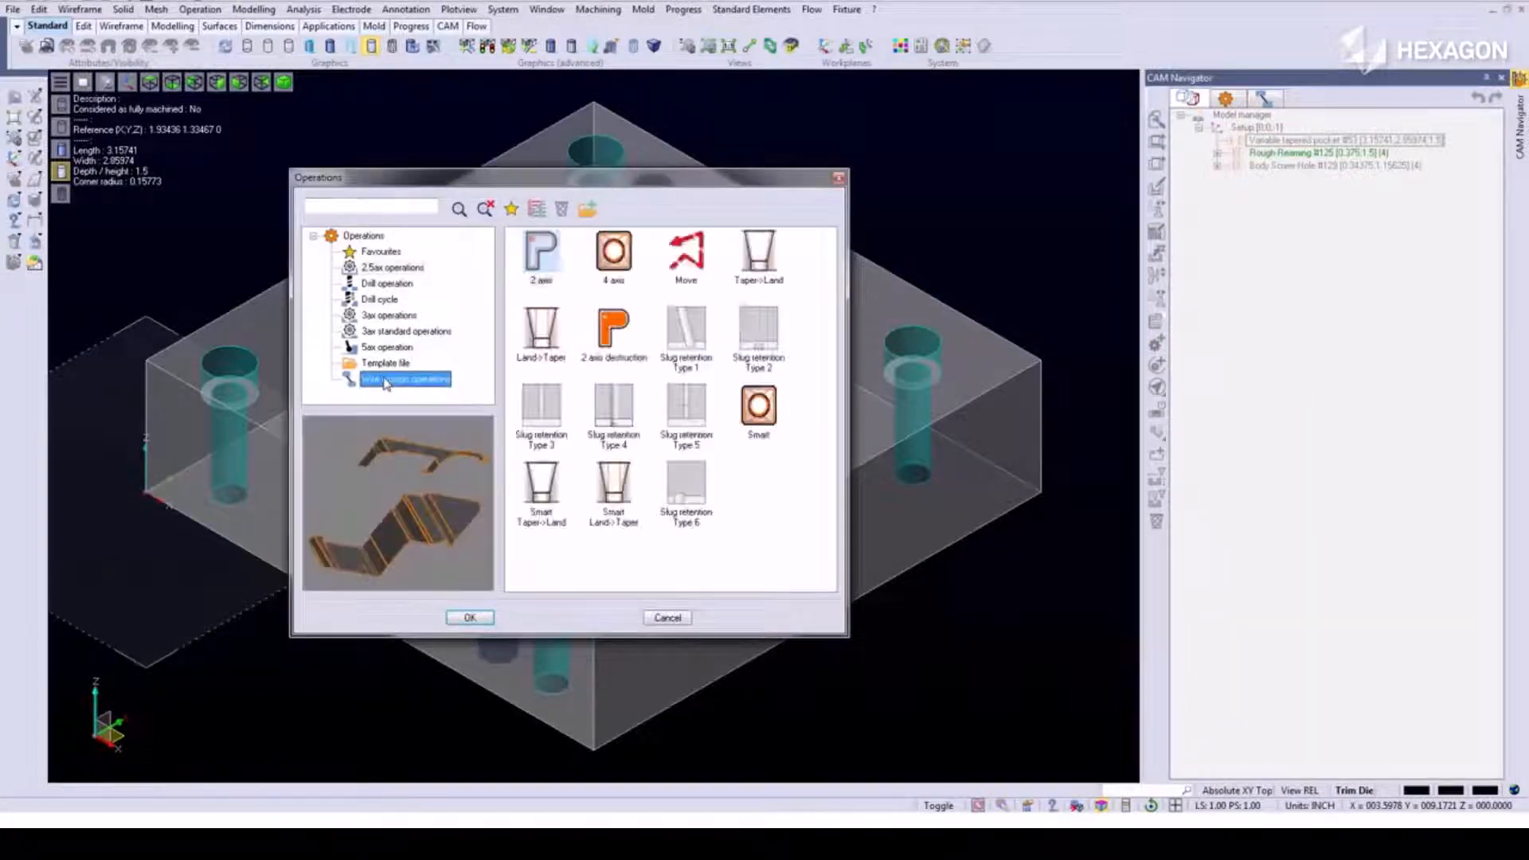
left_click(758, 254)
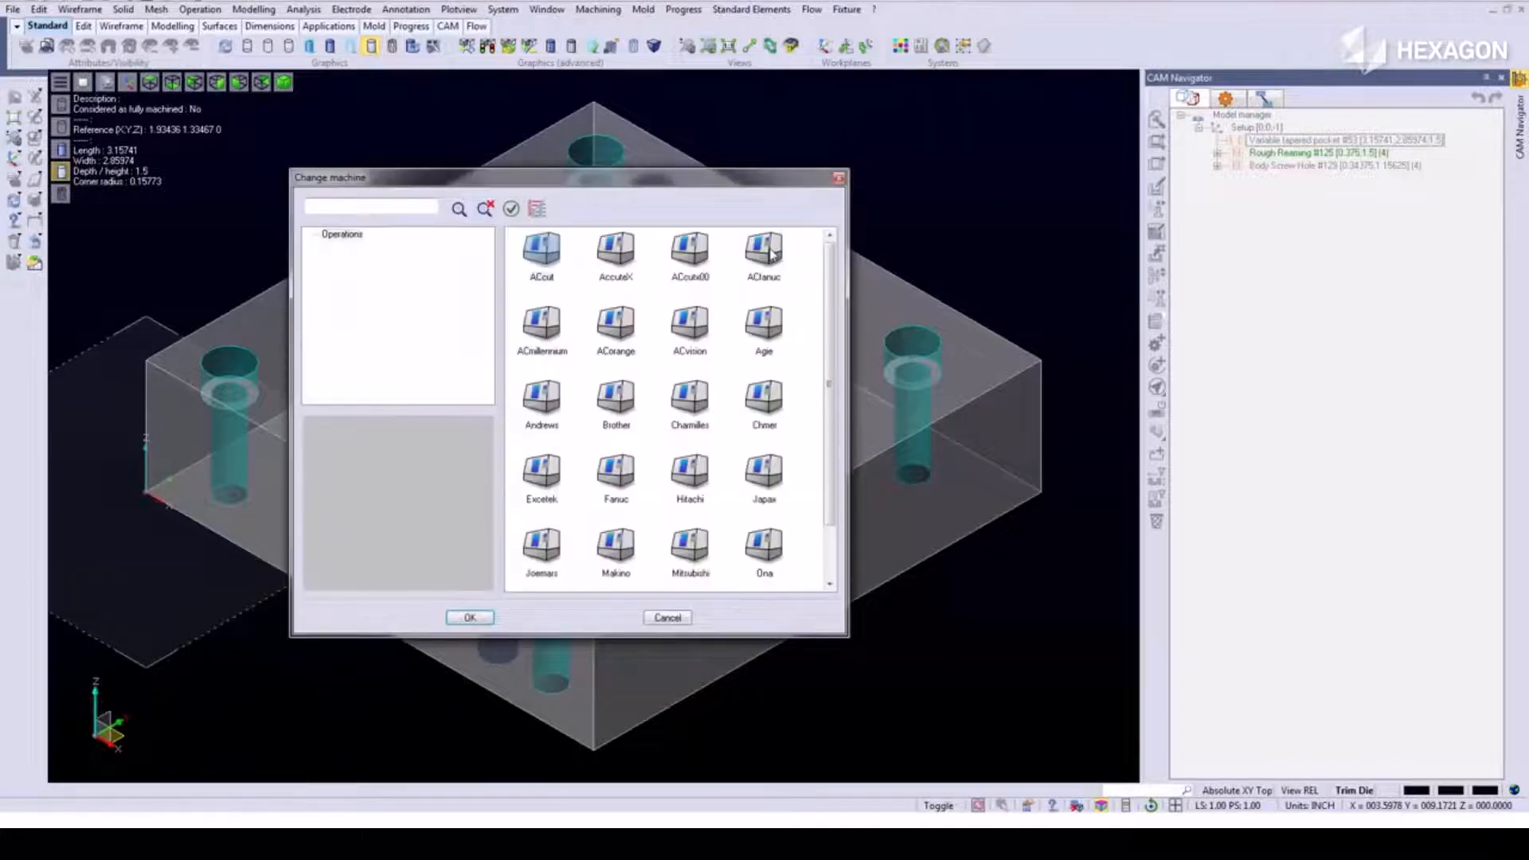
mouse_move(765, 300)
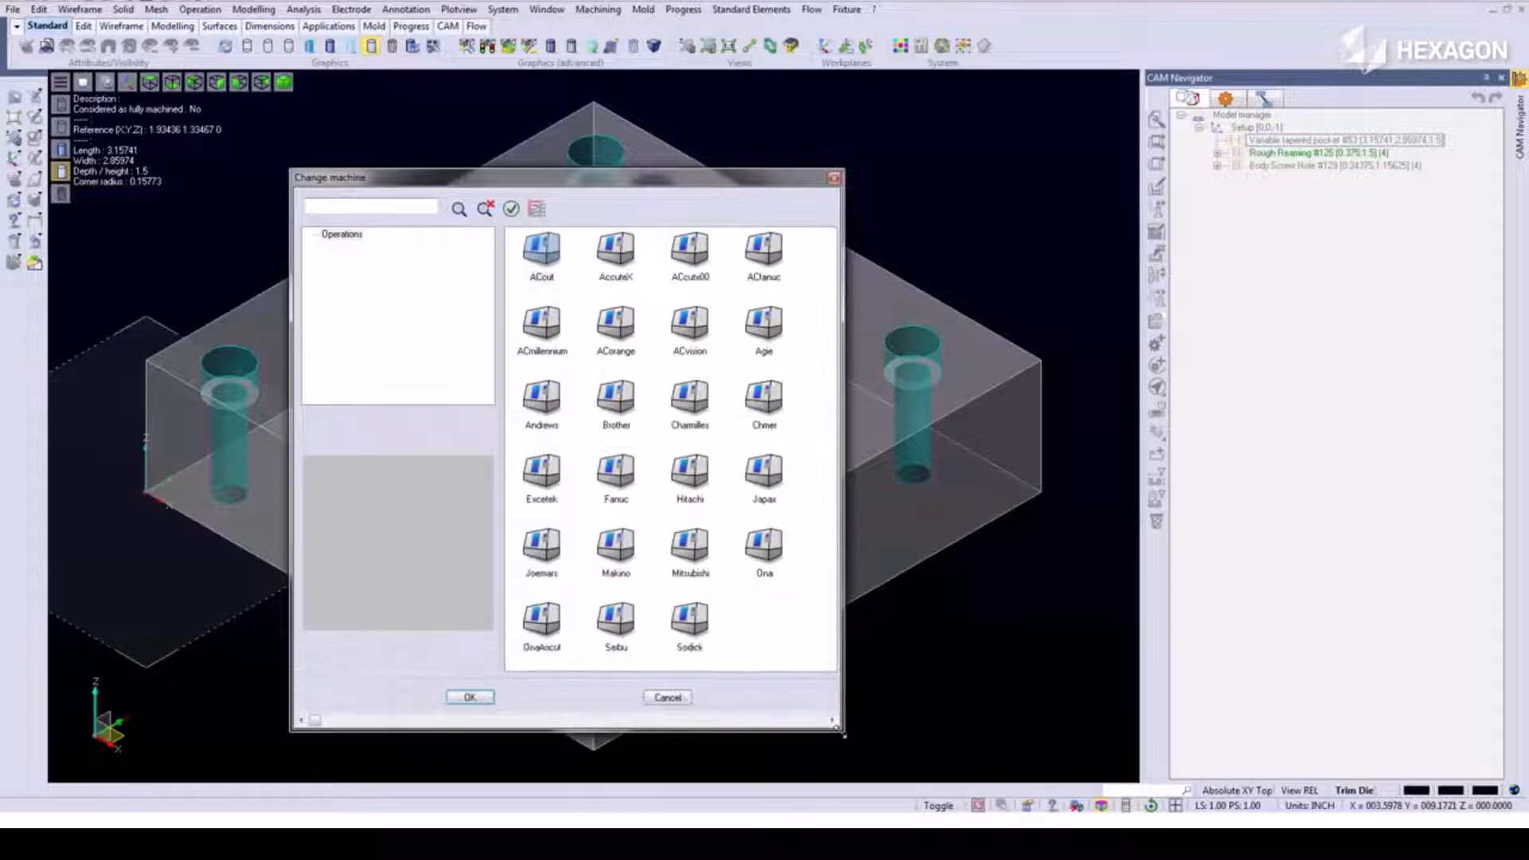
left_click(690, 547)
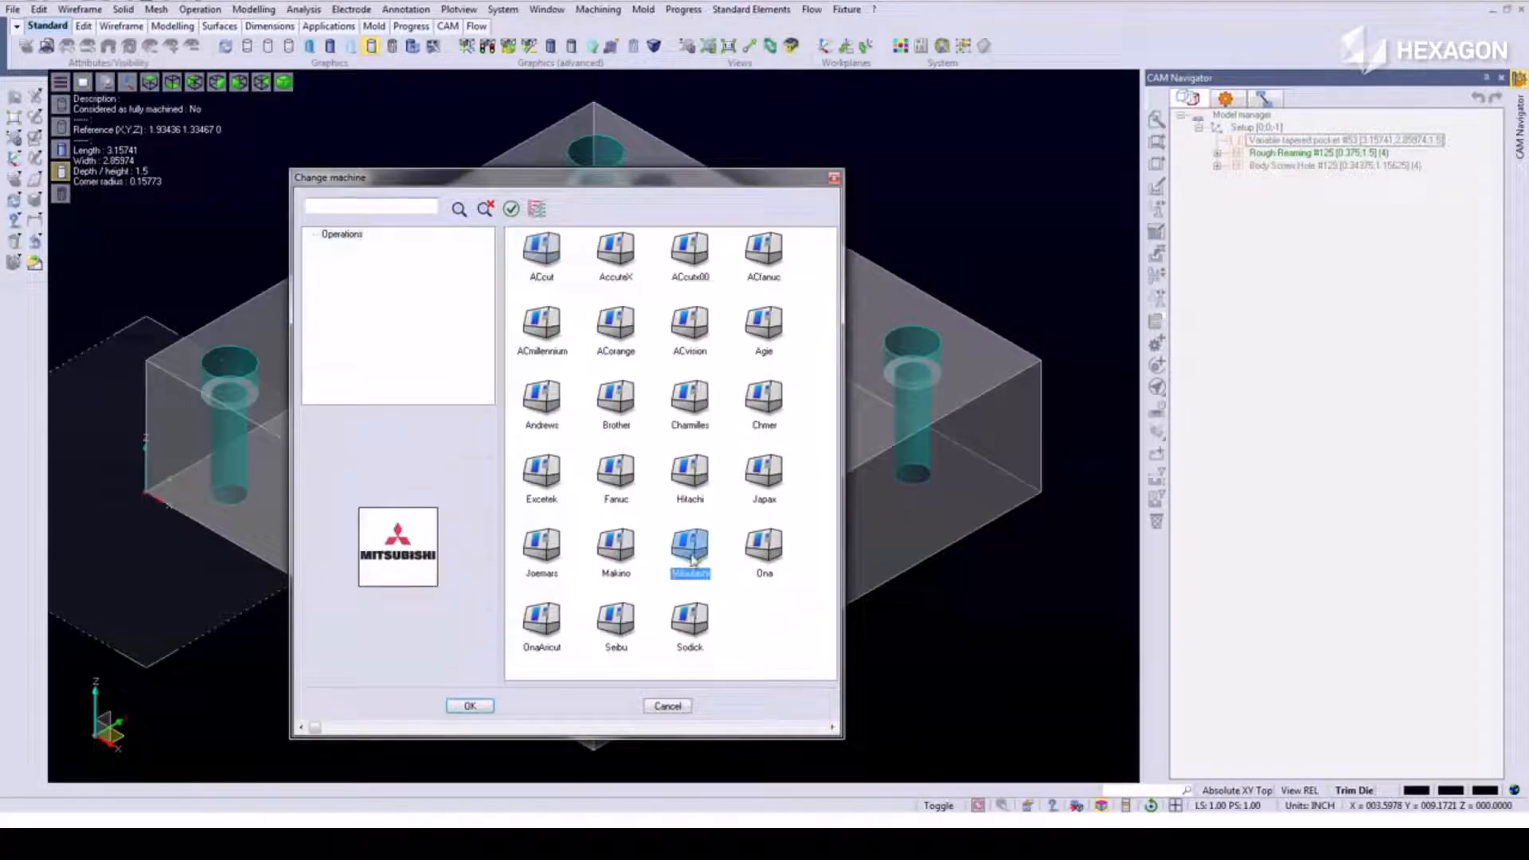
left_click(469, 705)
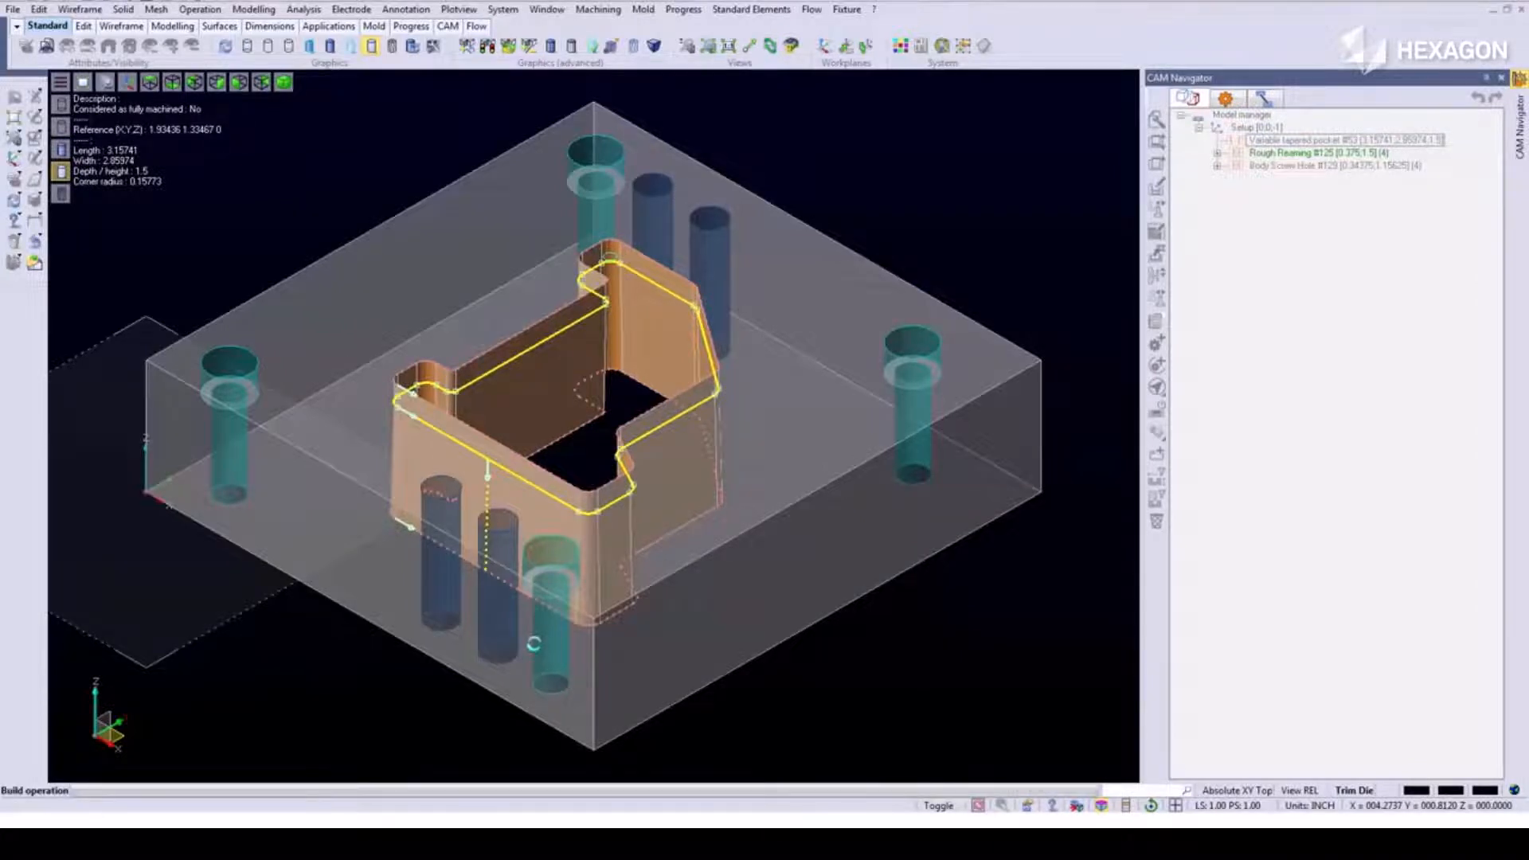
- View the second Wire 2 axis pocket toolpath in the Project tree, then begin loading the gear part
left_click(1307, 140)
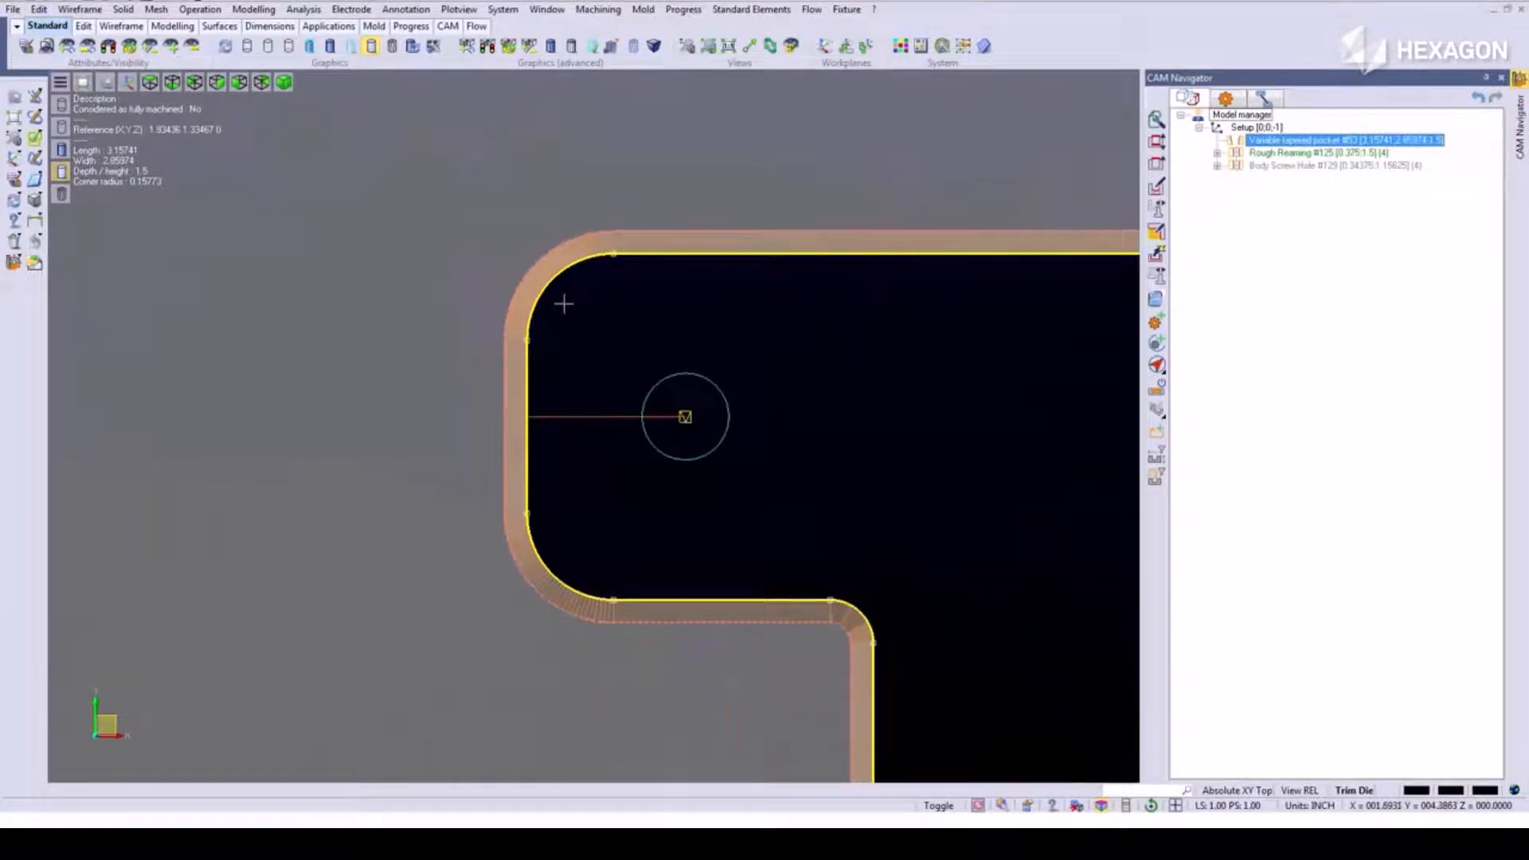
mouse_move(1294, 117)
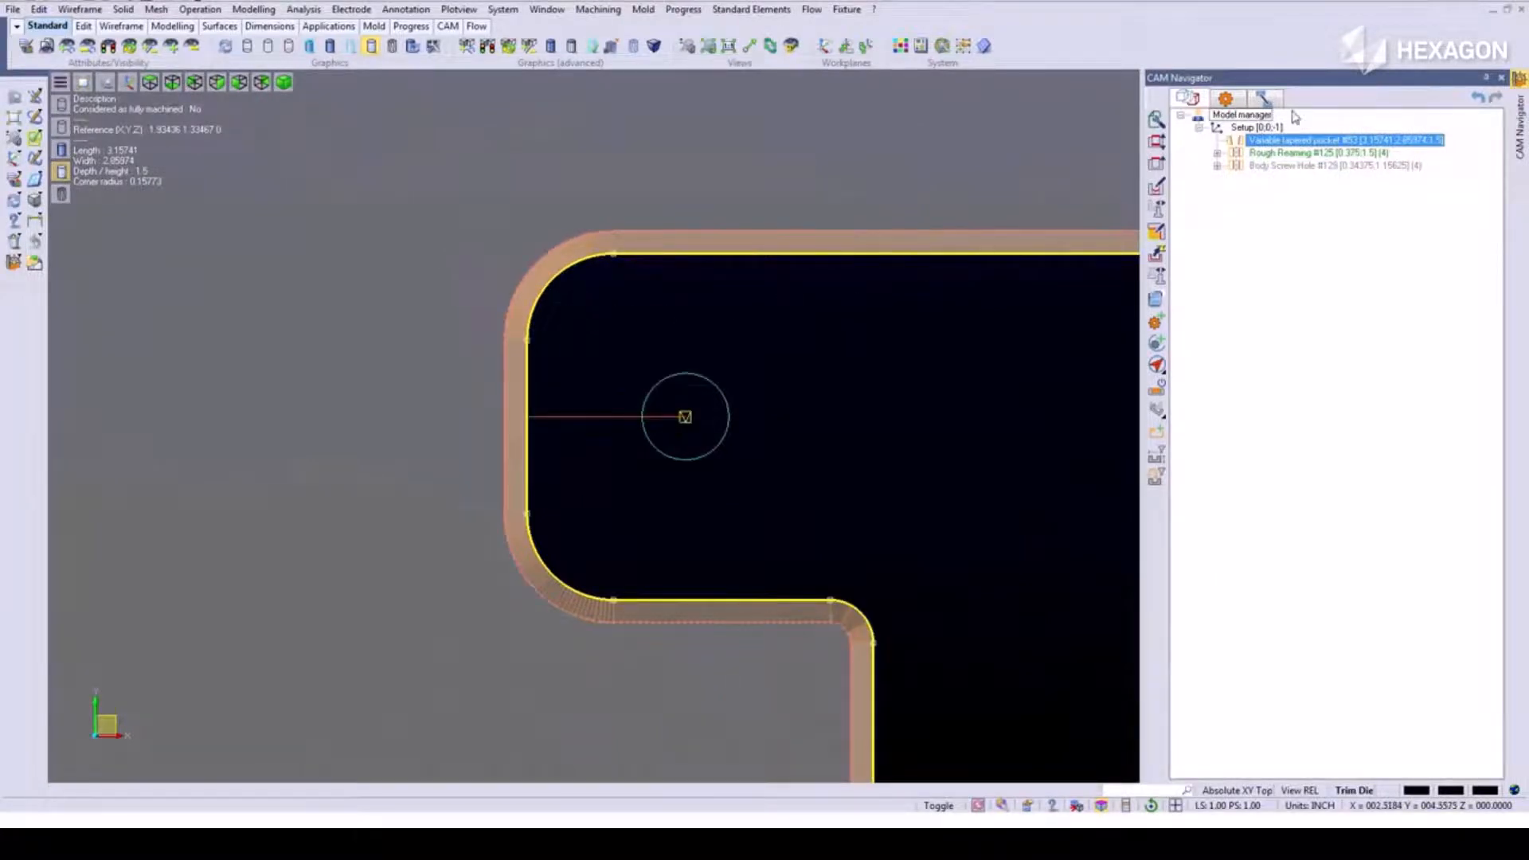
left_click(1266, 98)
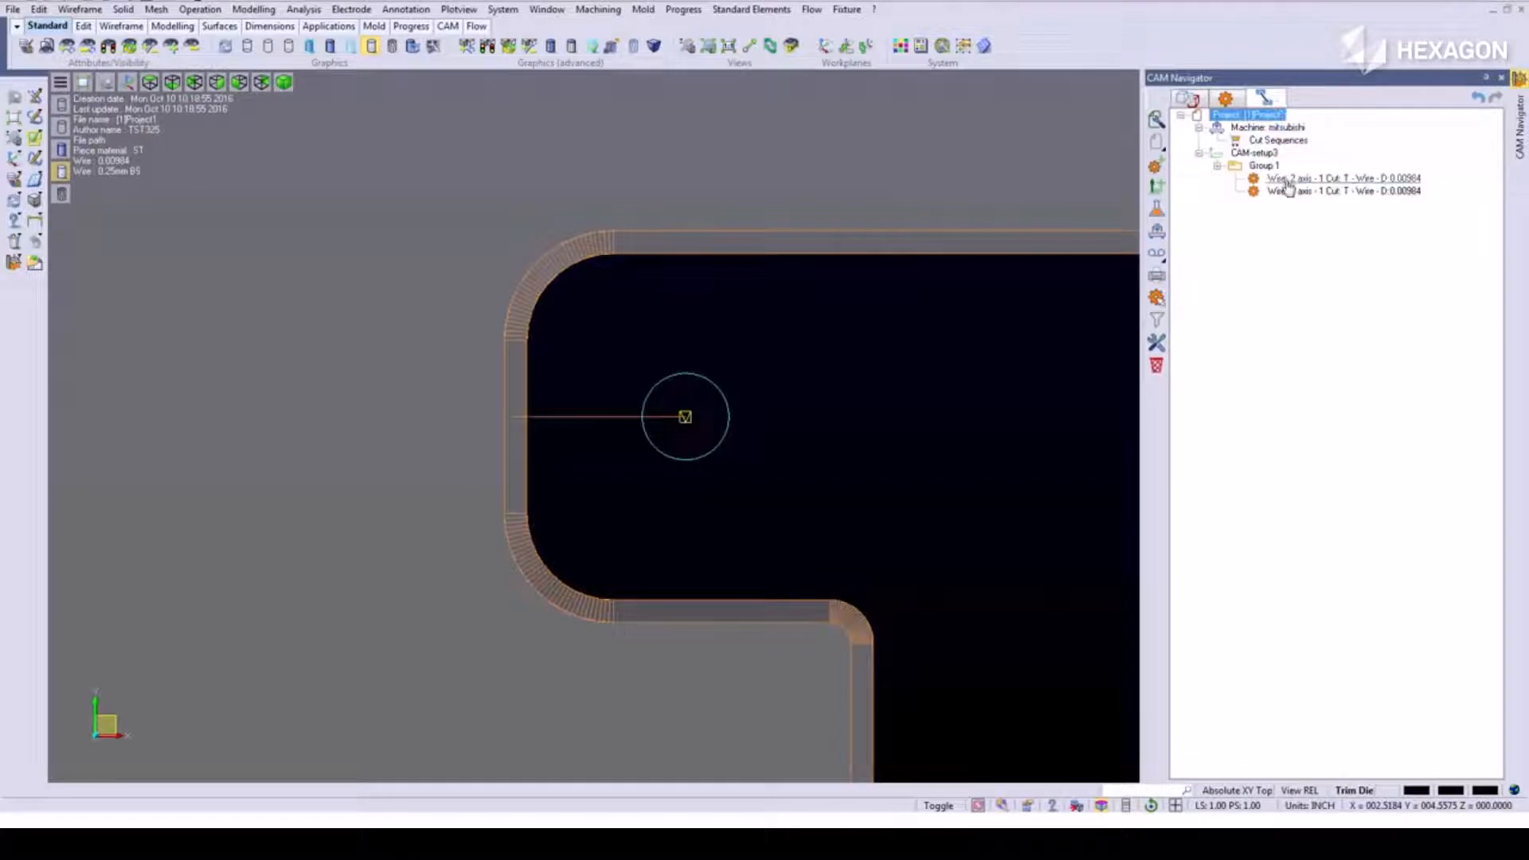
left_click(1344, 191)
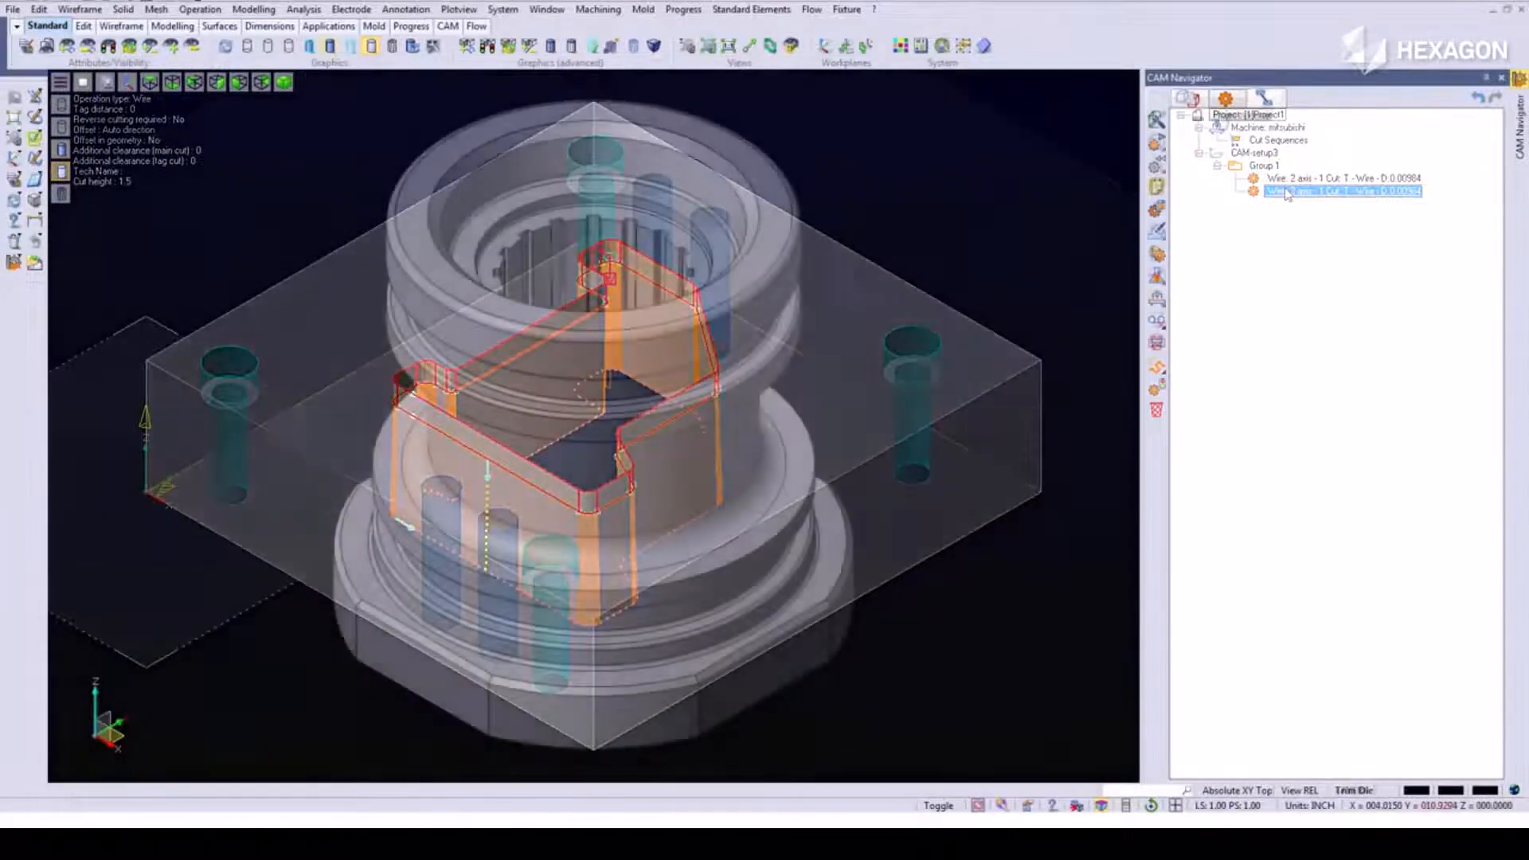
left_click(1265, 98)
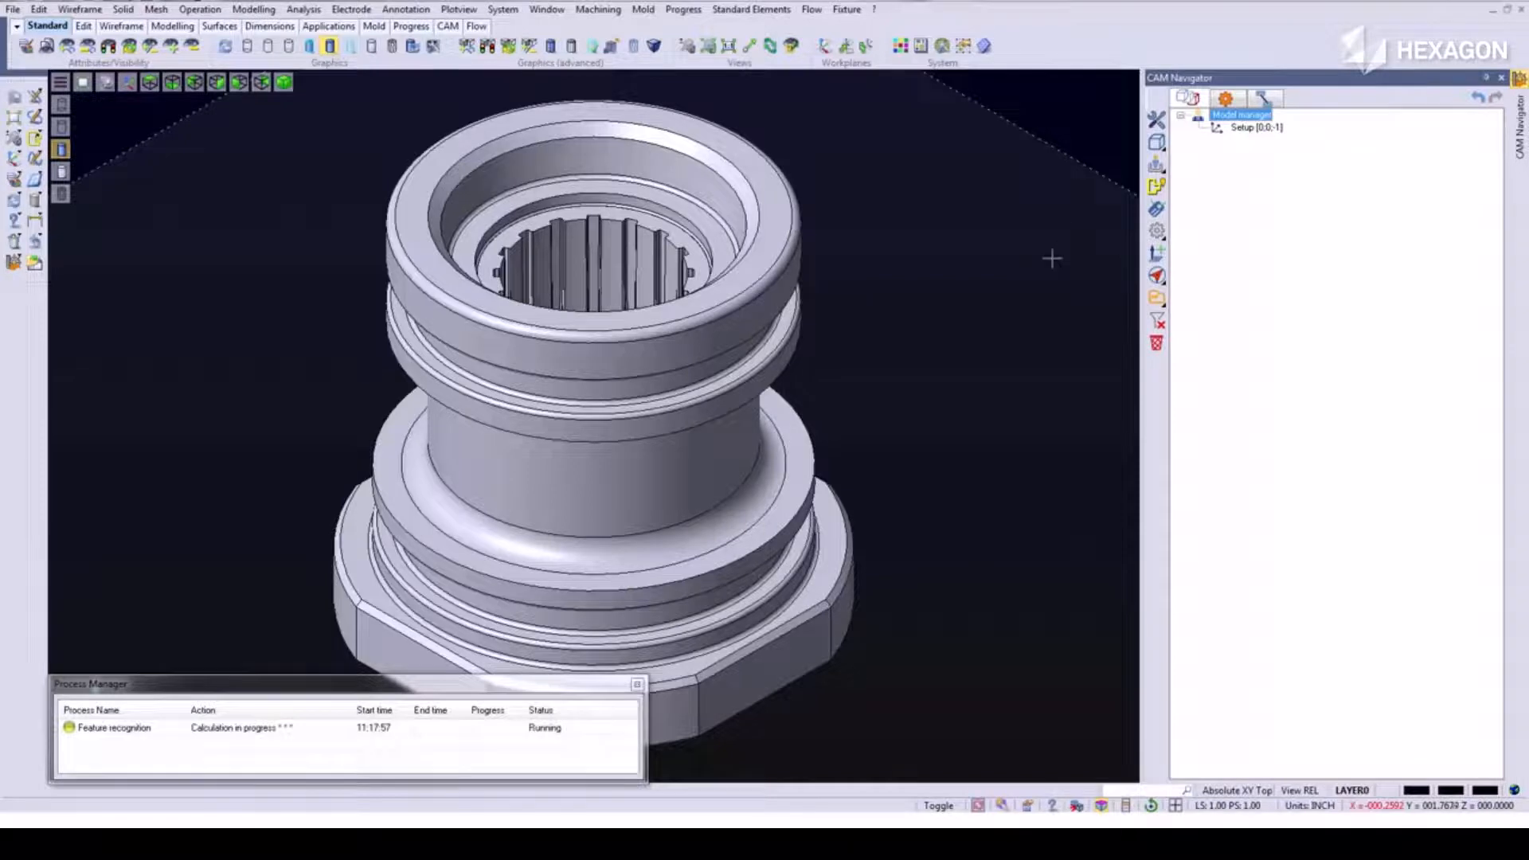
mouse_move(938, 427)
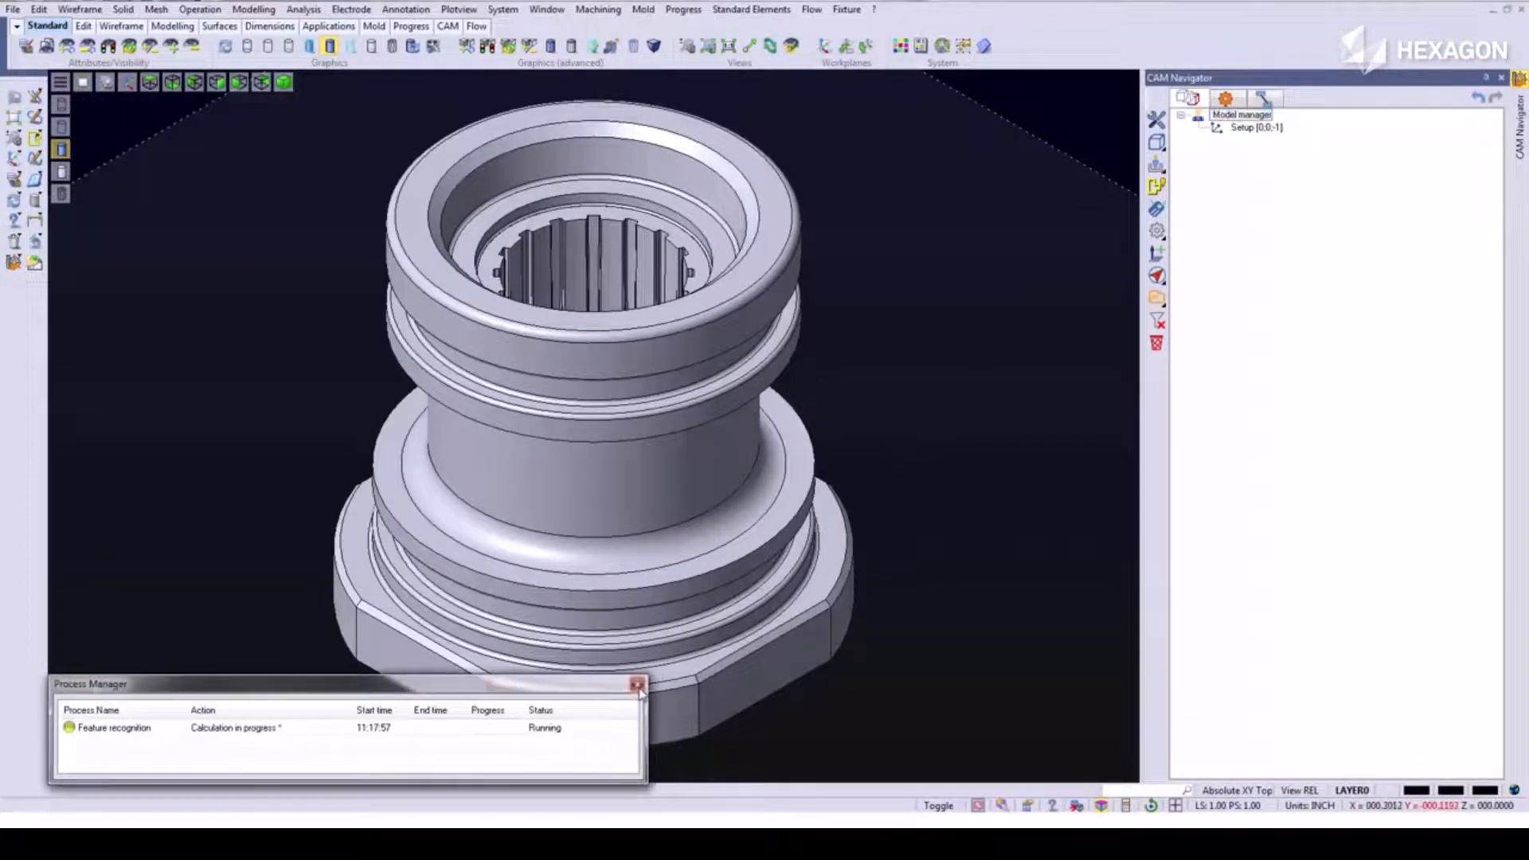
- Close the Process Manager and expand Setup to show the 4 axis pocket feature
left_click(638, 686)
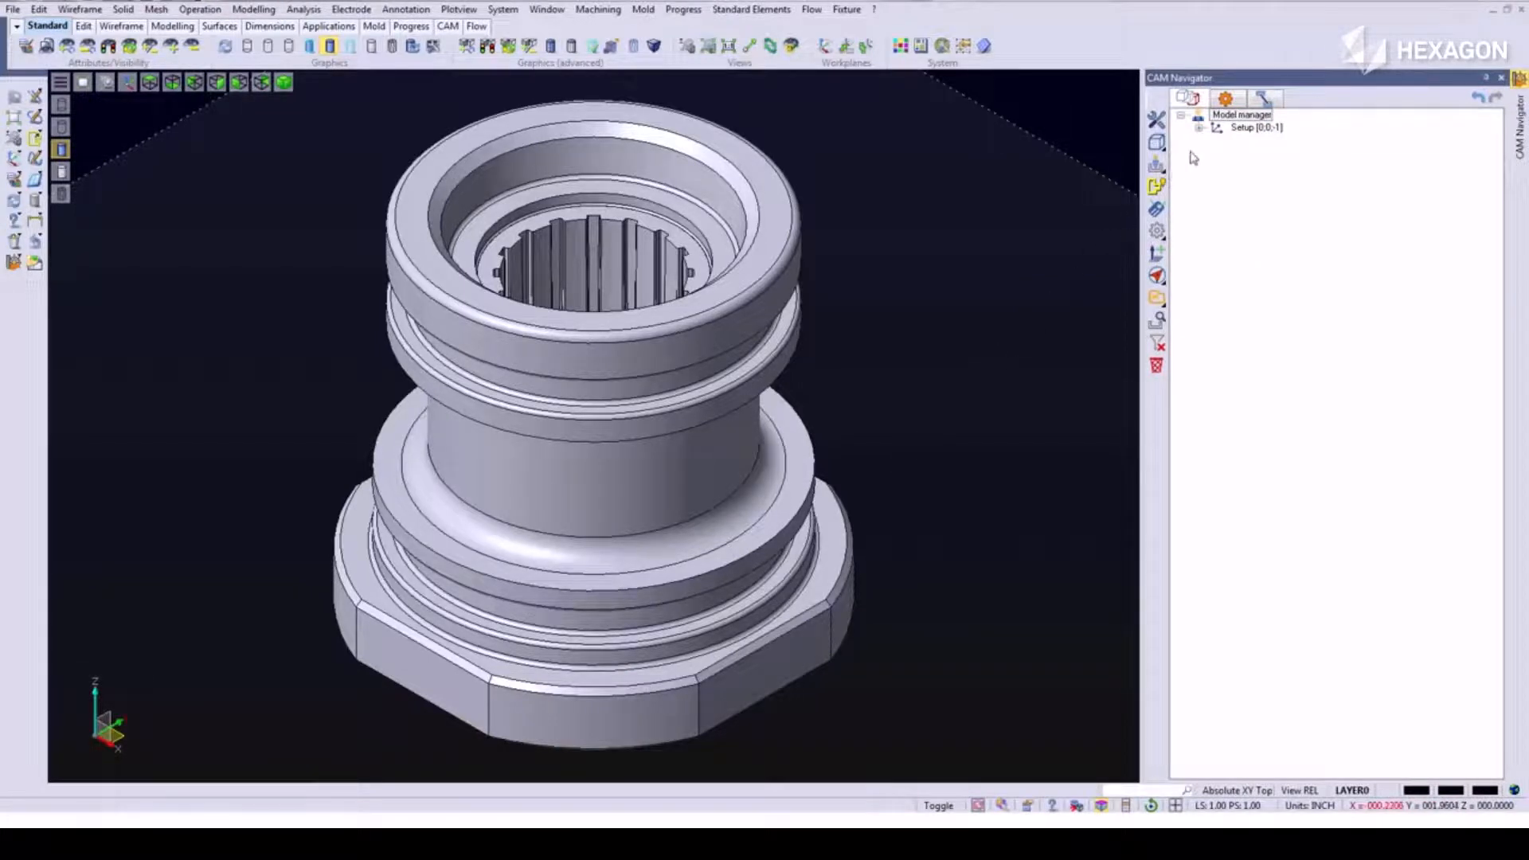
left_click(1198, 127)
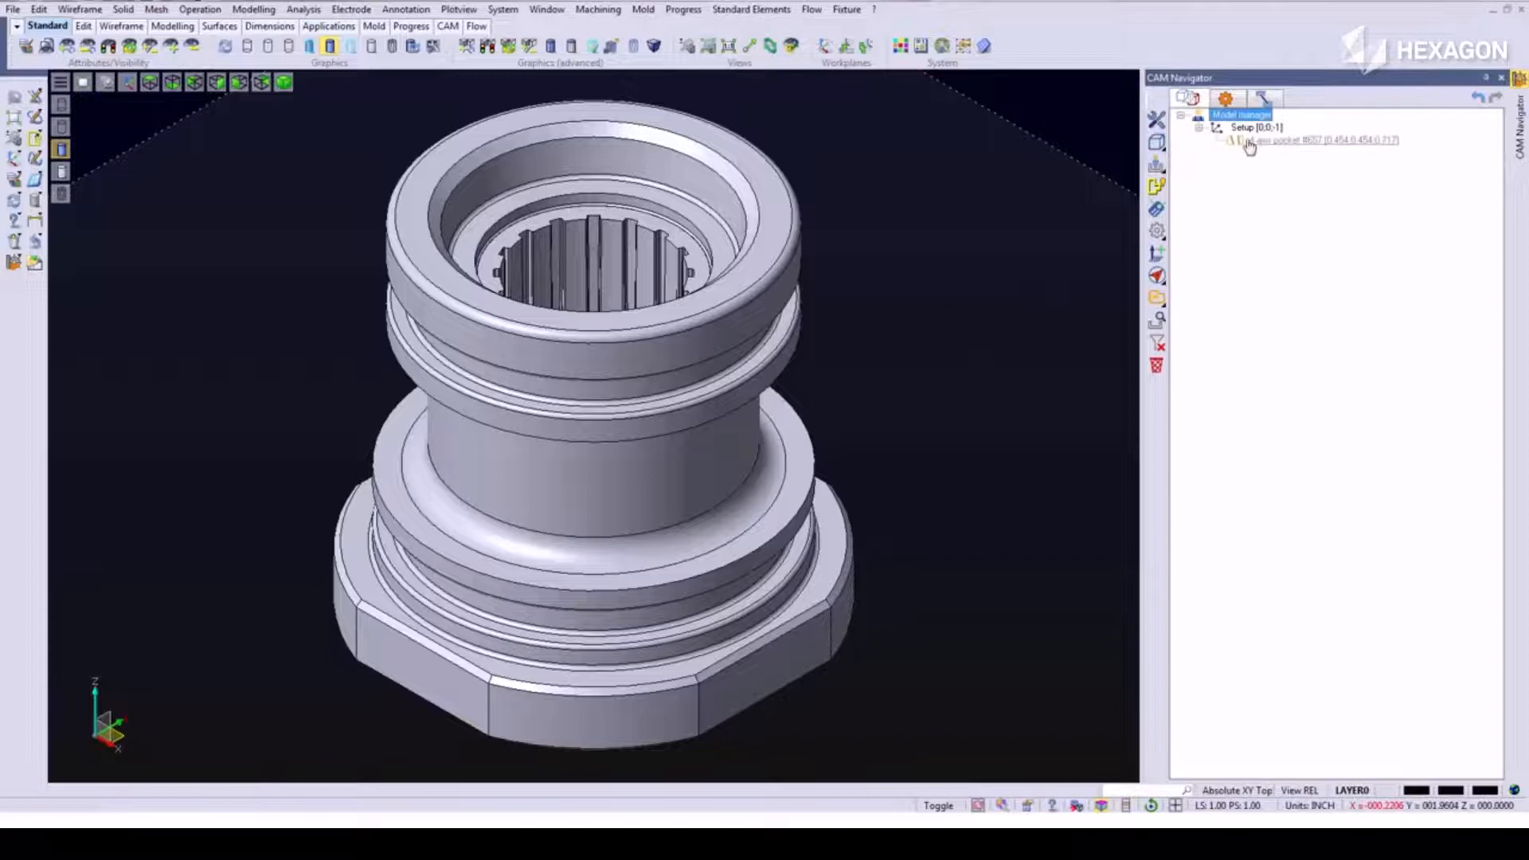
- Apply the saved 3 Cut template file as a new operation on the 4 axis pocket
right_click(1264, 140)
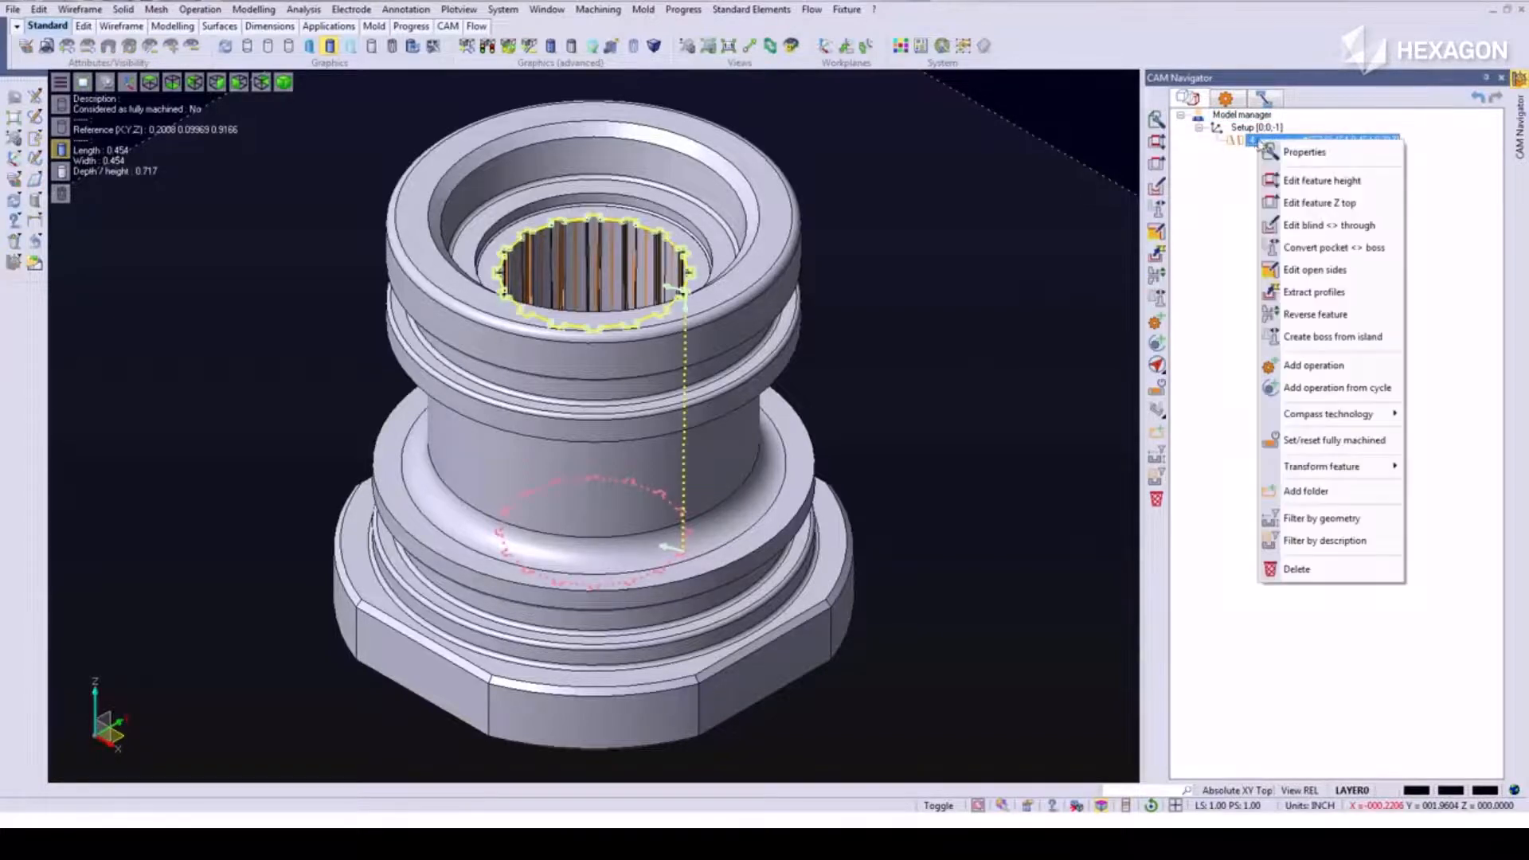
left_click(1313, 365)
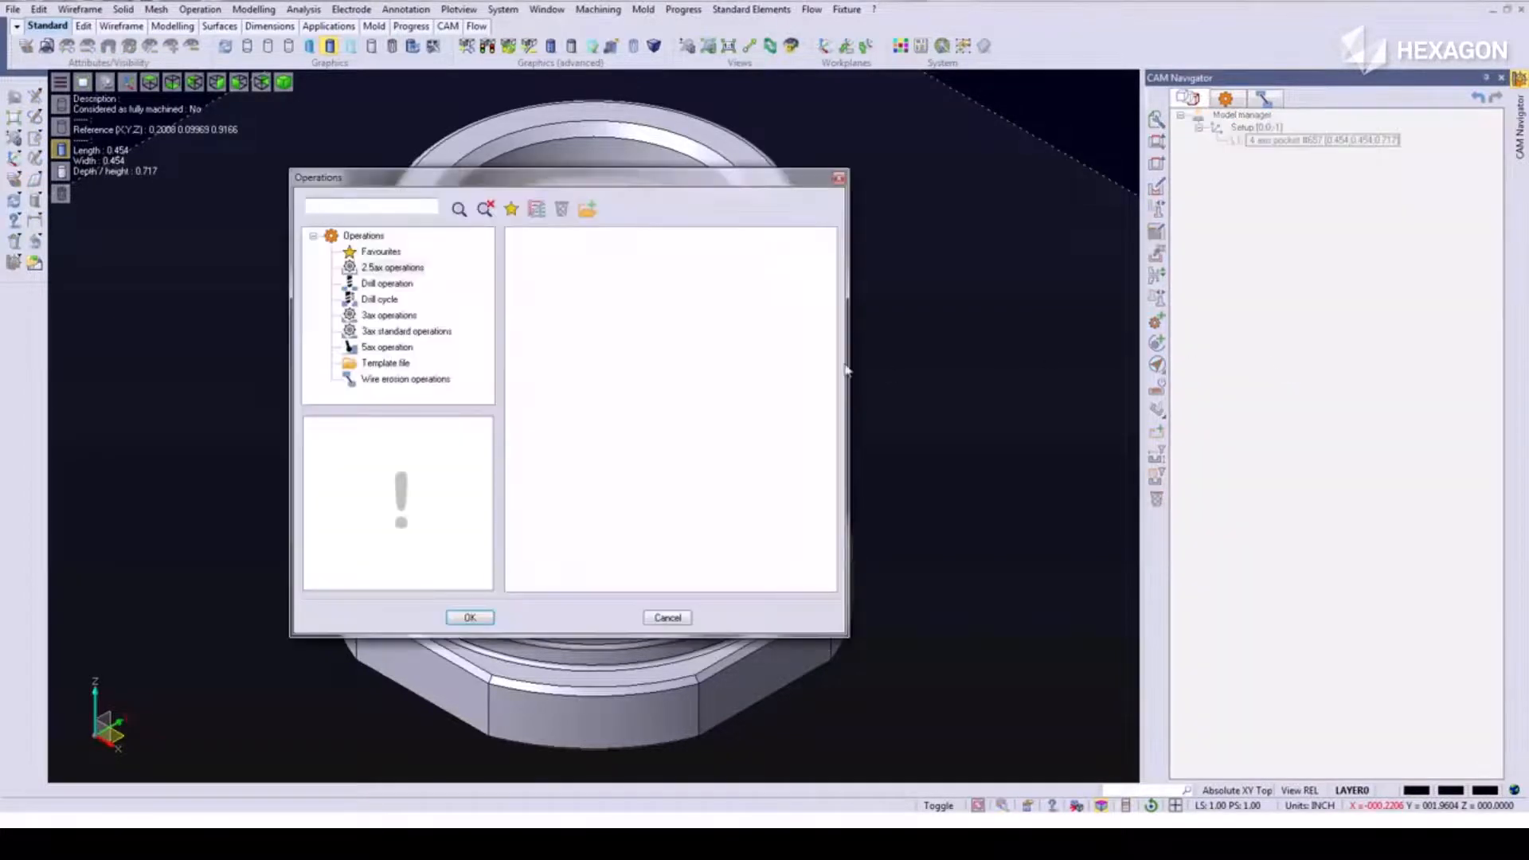
left_click(384, 364)
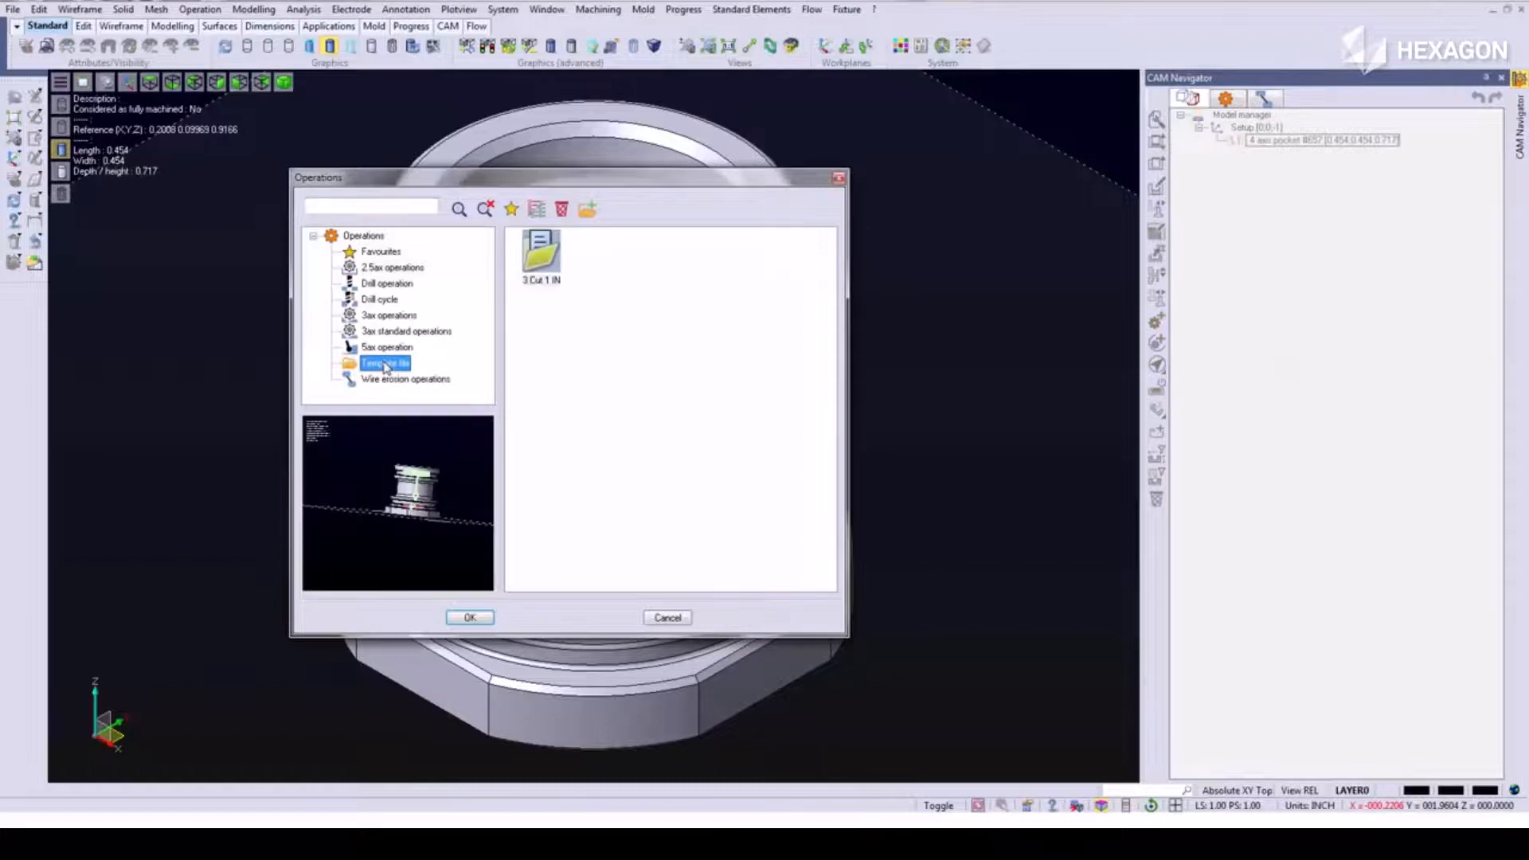
left_click(540, 255)
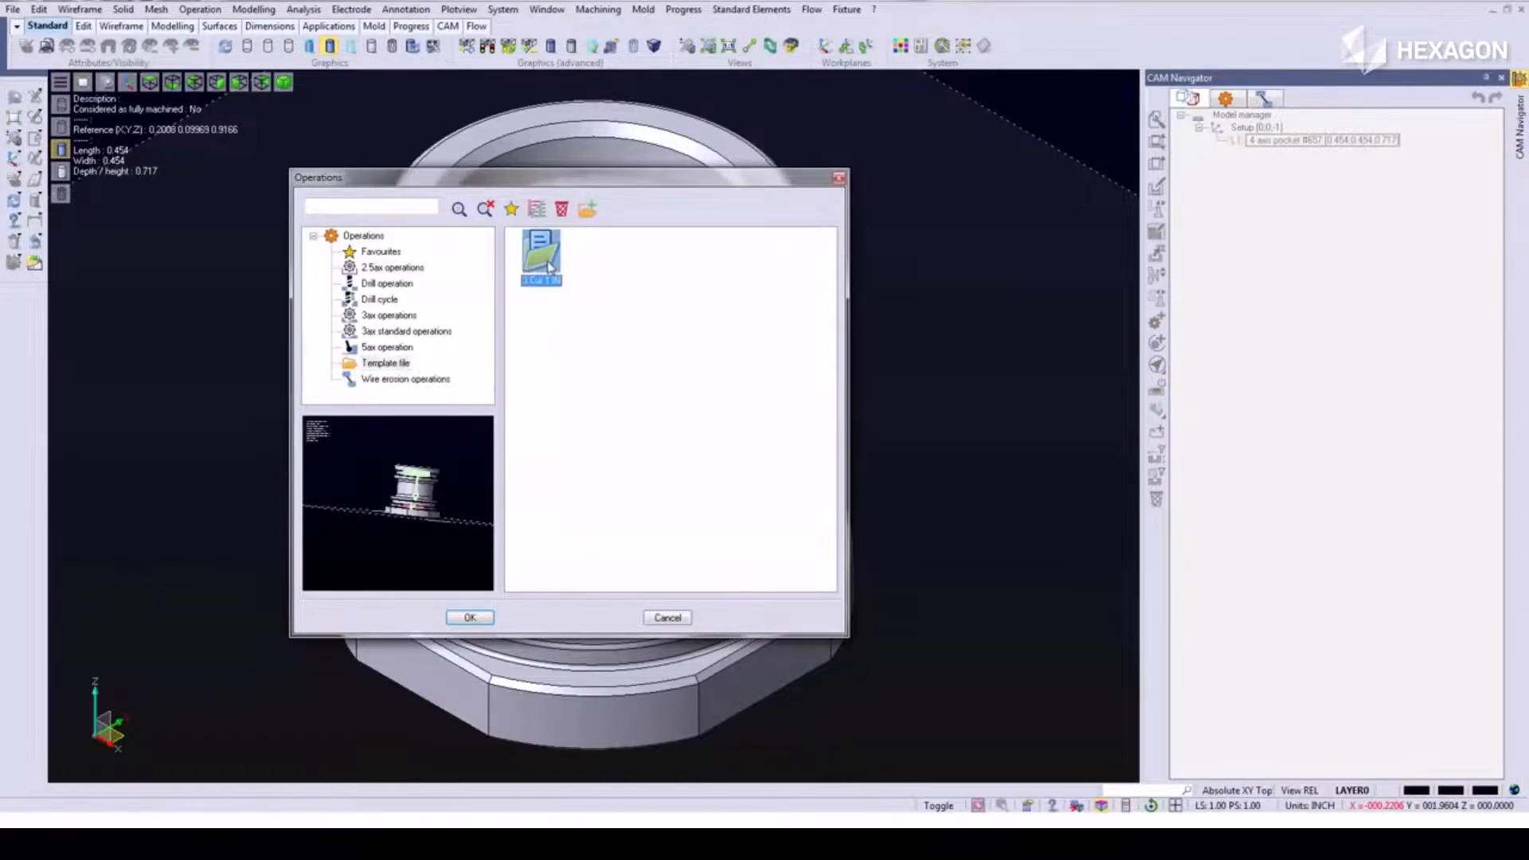
left_click(469, 617)
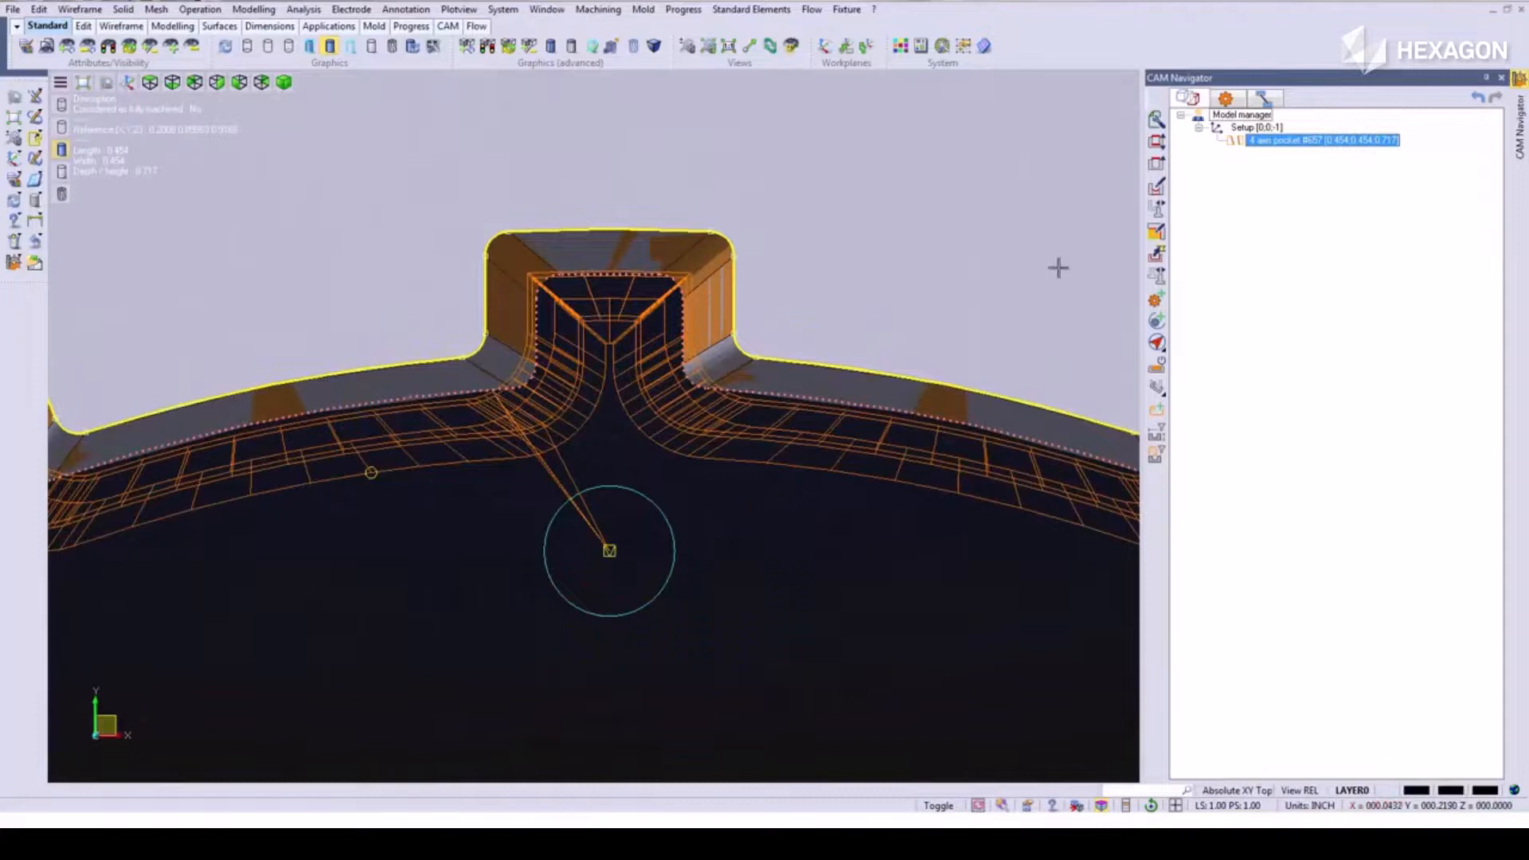
- Review the Wire 4 Axis operation's start and stop geometry and accept it to rebuild the toolpath
left_click(1187, 99)
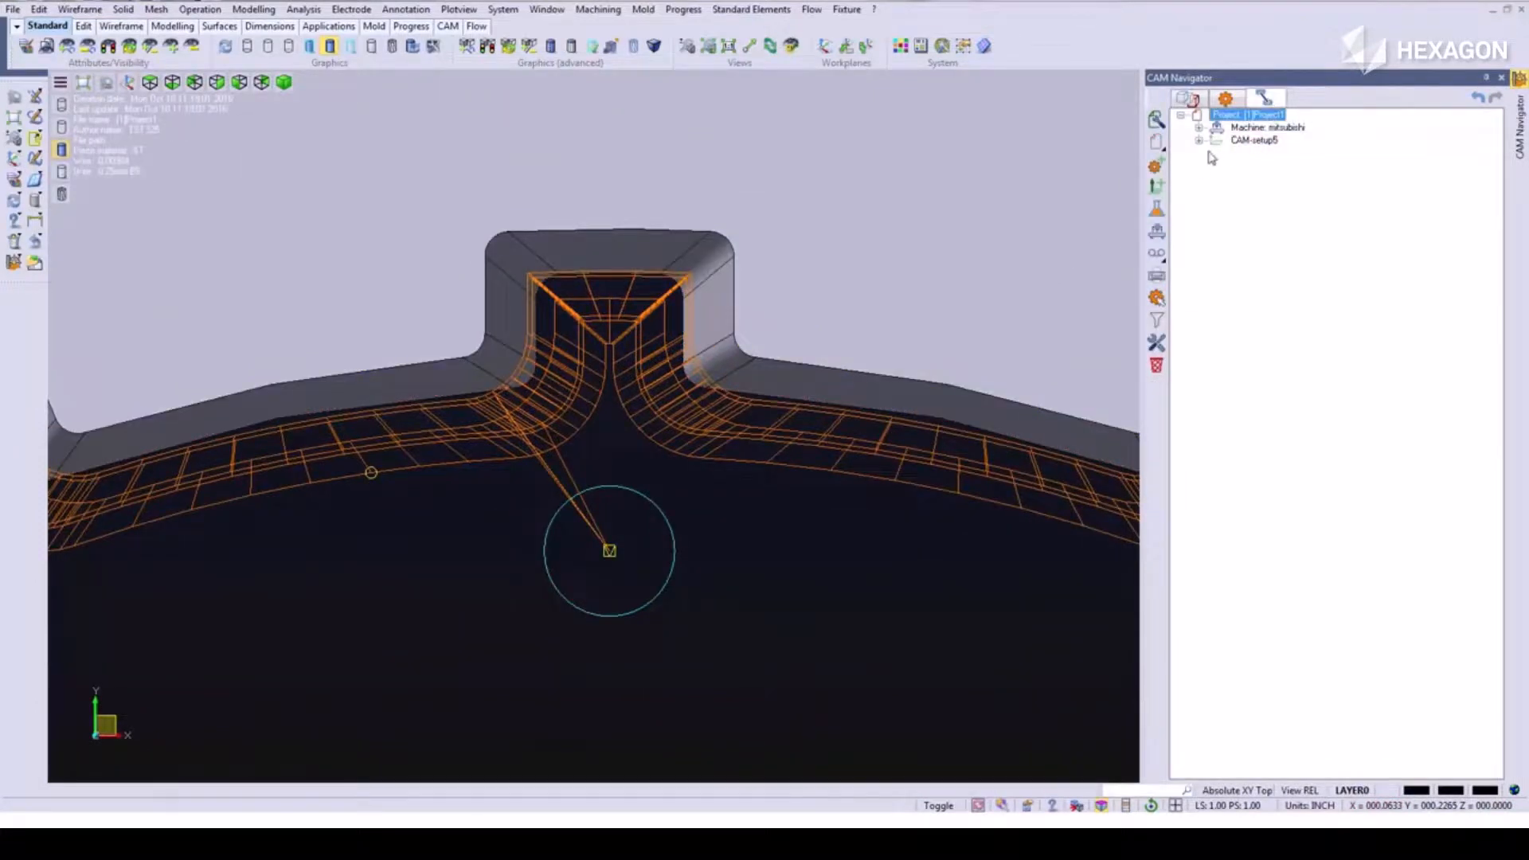
left_click(1198, 127)
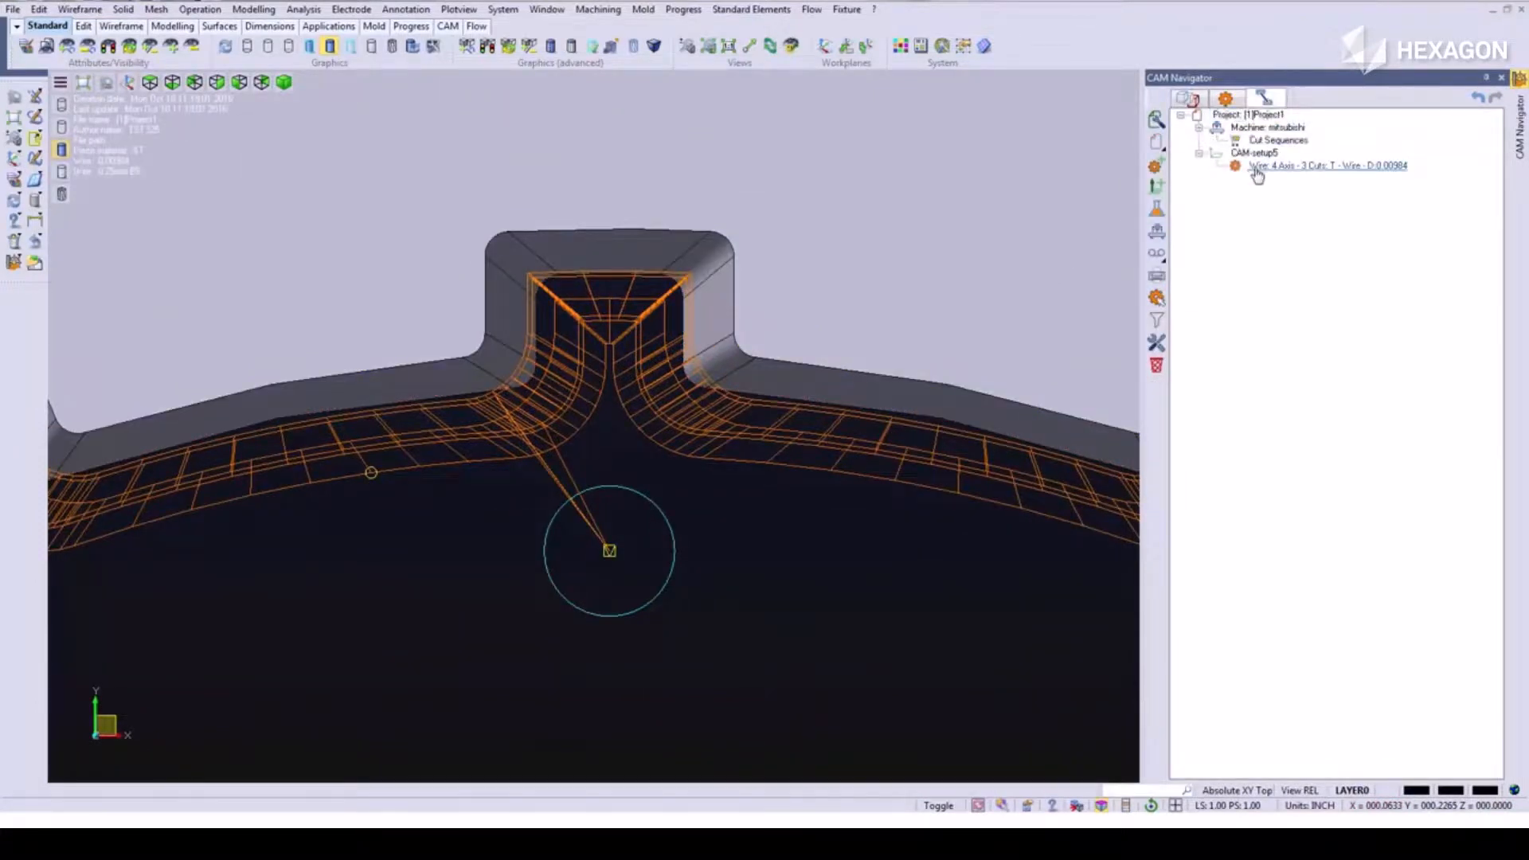
right_click(1329, 165)
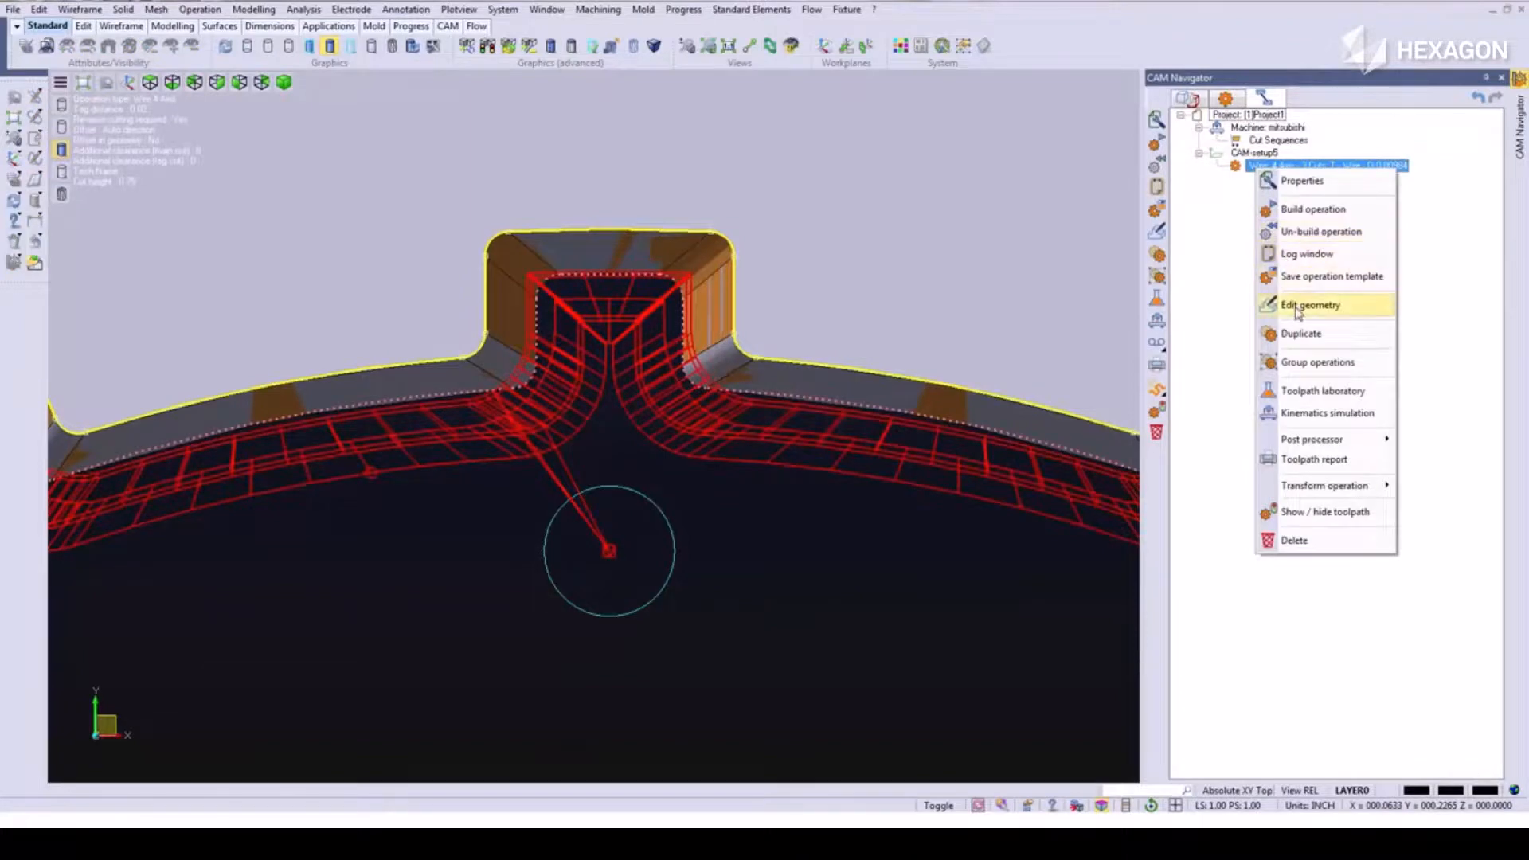
left_click(1312, 305)
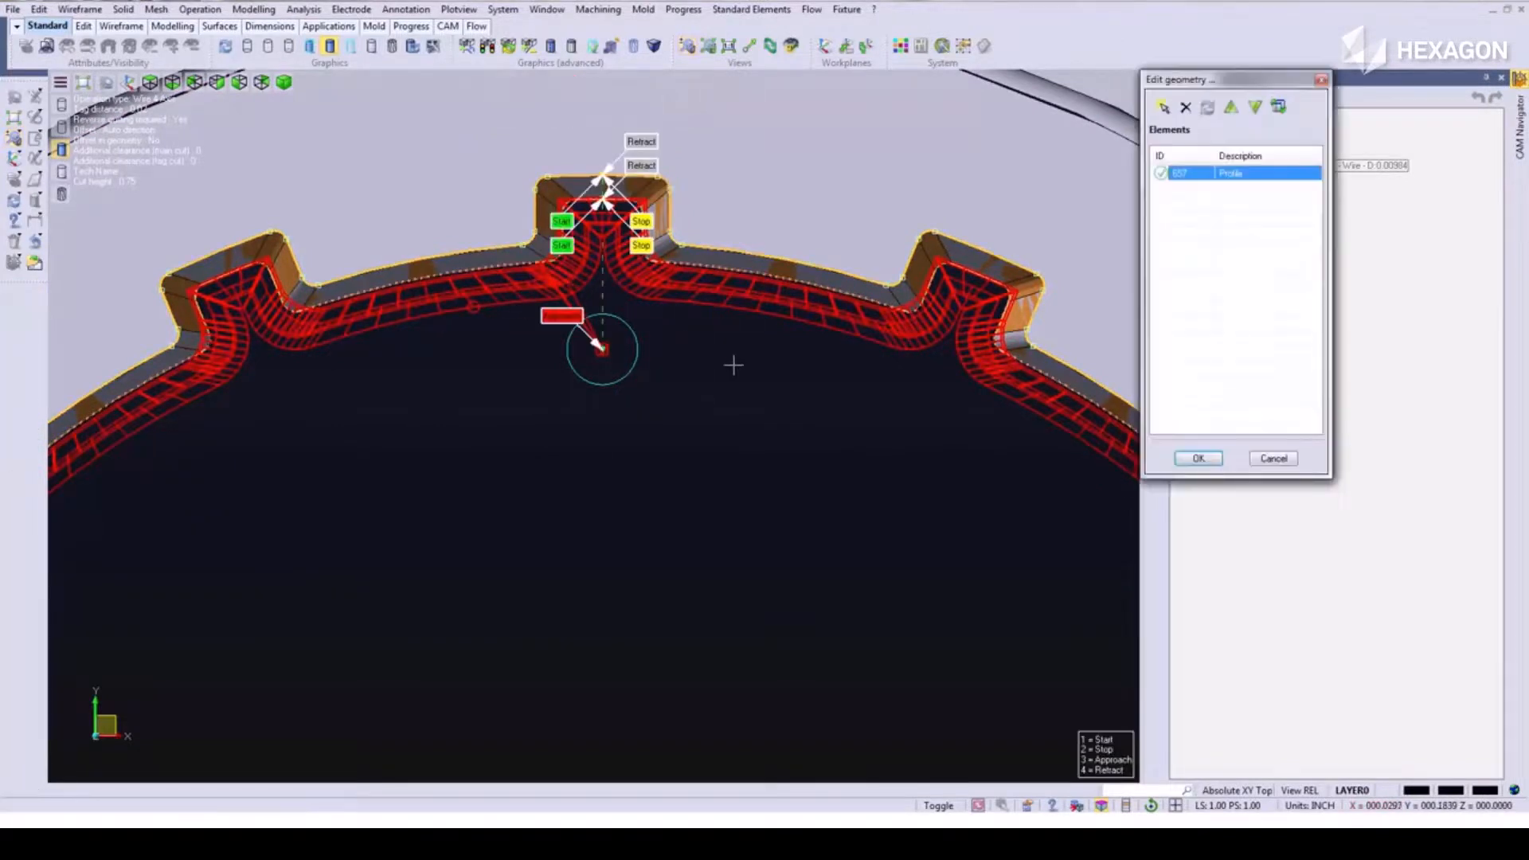
left_click(1198, 459)
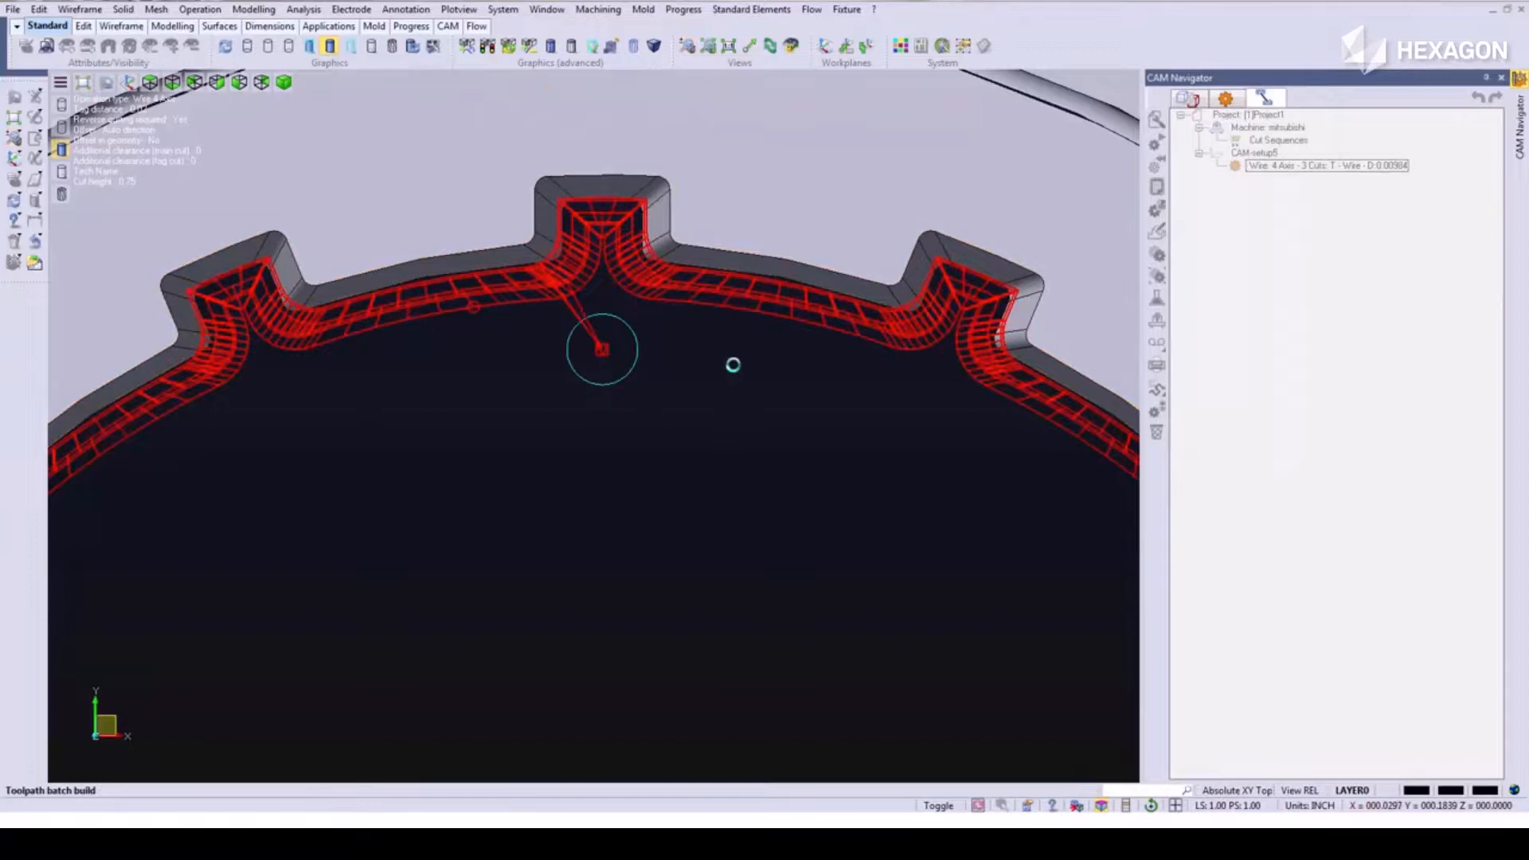